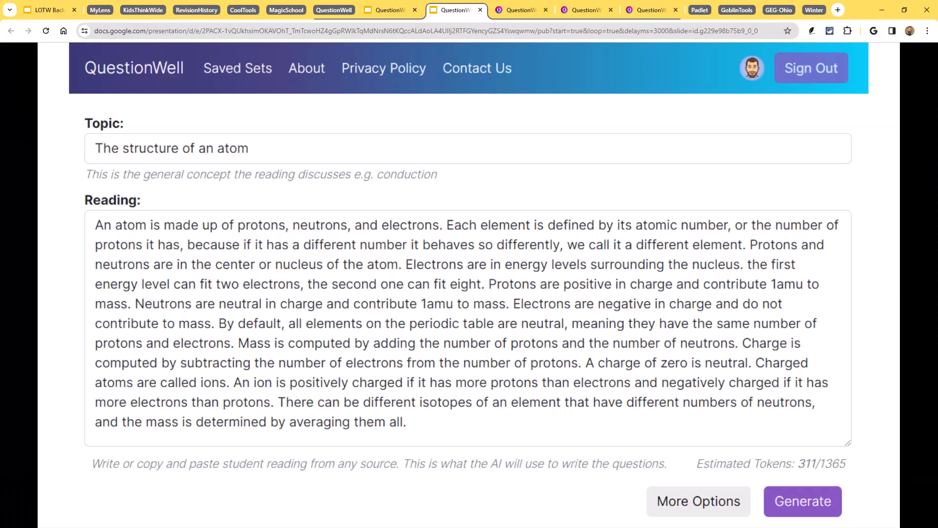
Switch to the QuestionWell home page to start a new question set
click(802, 501)
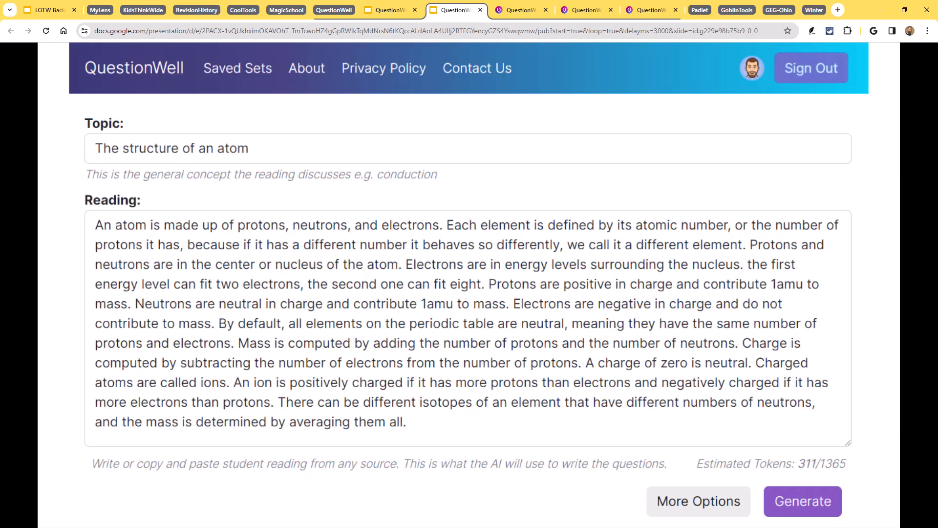
click(802, 500)
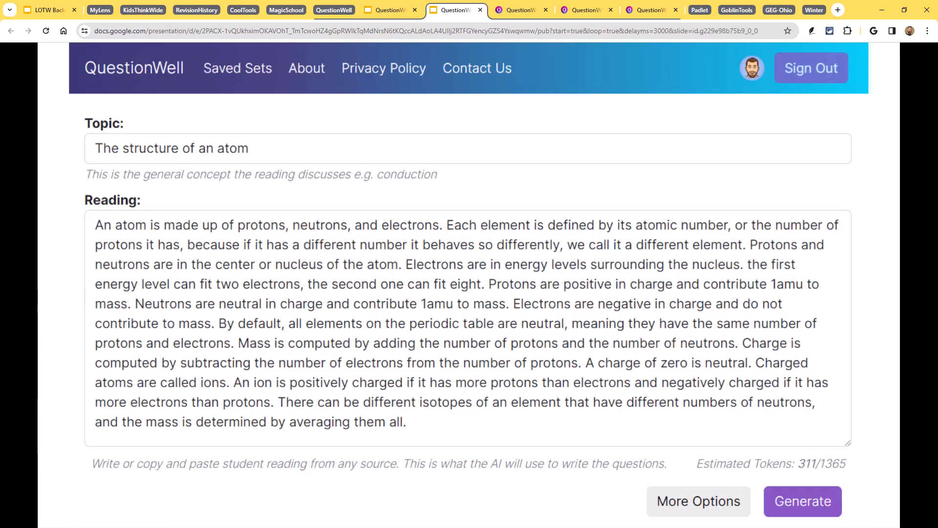
click(801, 514)
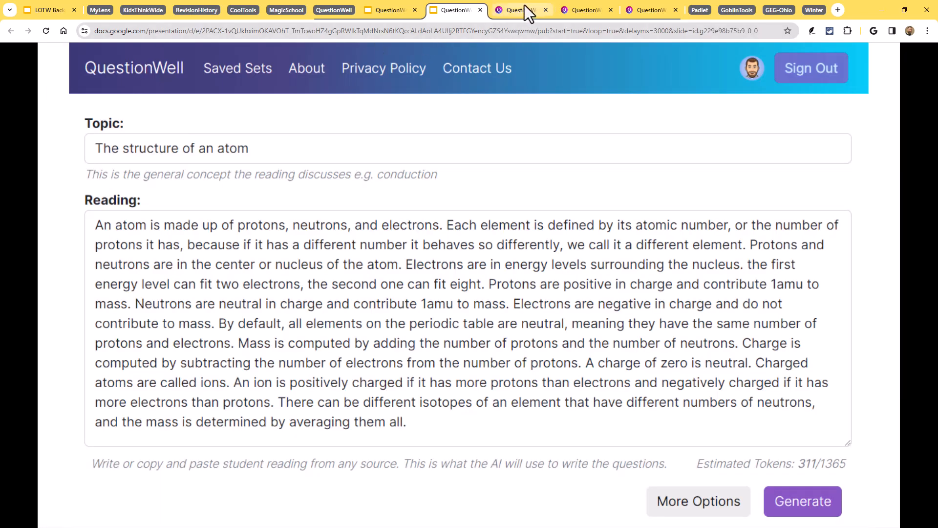
click(517, 10)
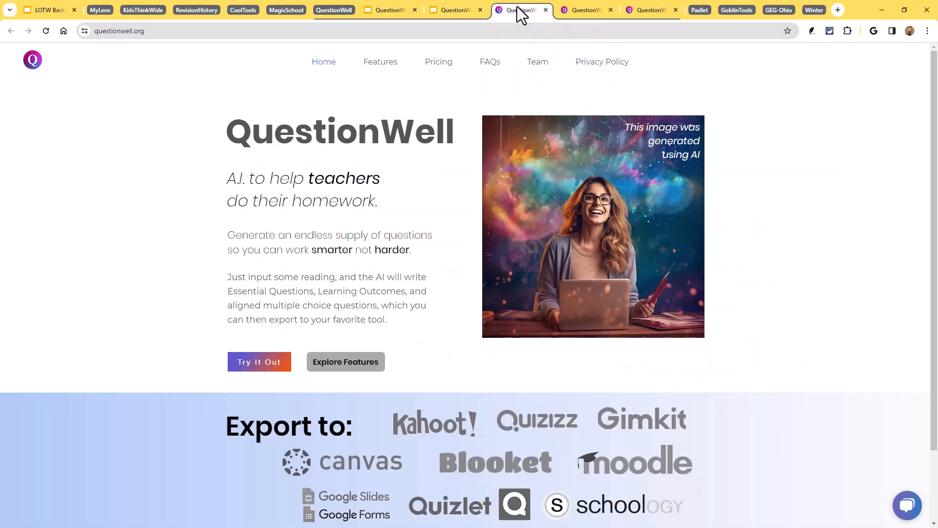
mouse_move(513, 53)
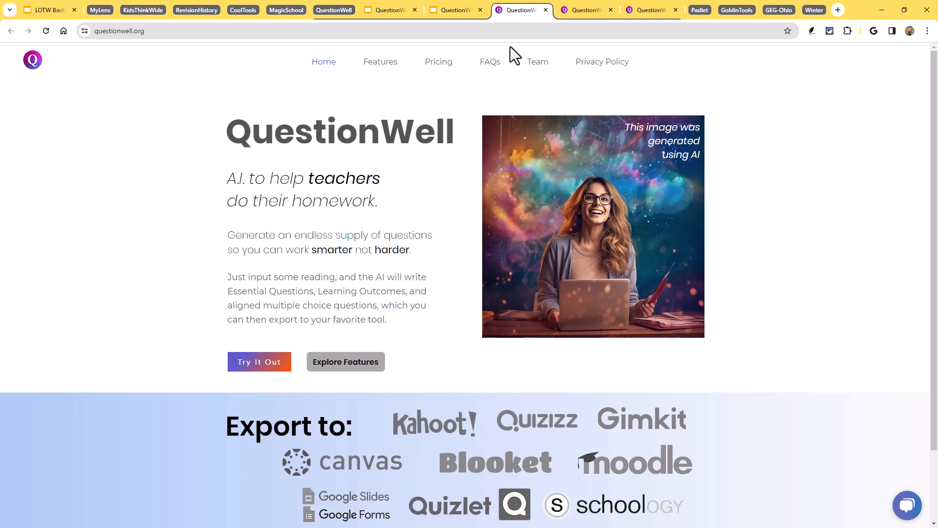
mouse_move(345, 181)
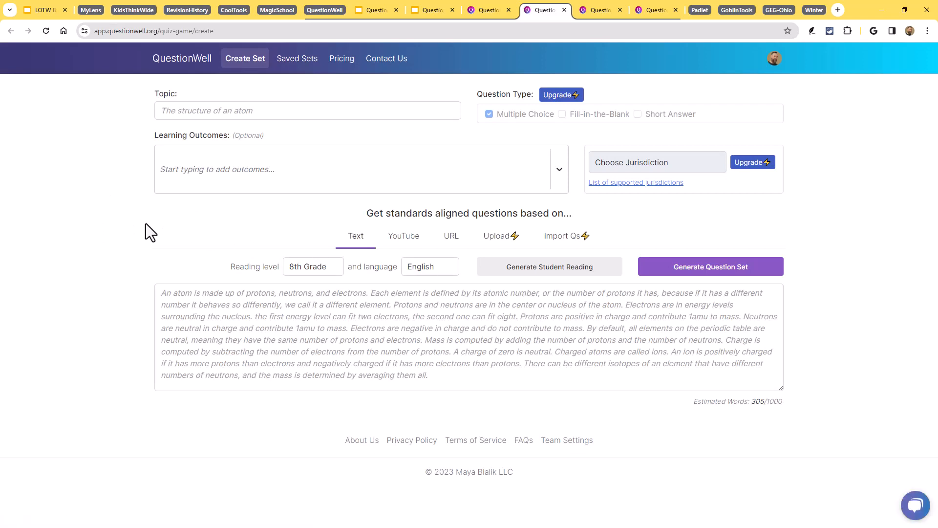
mouse_move(146, 223)
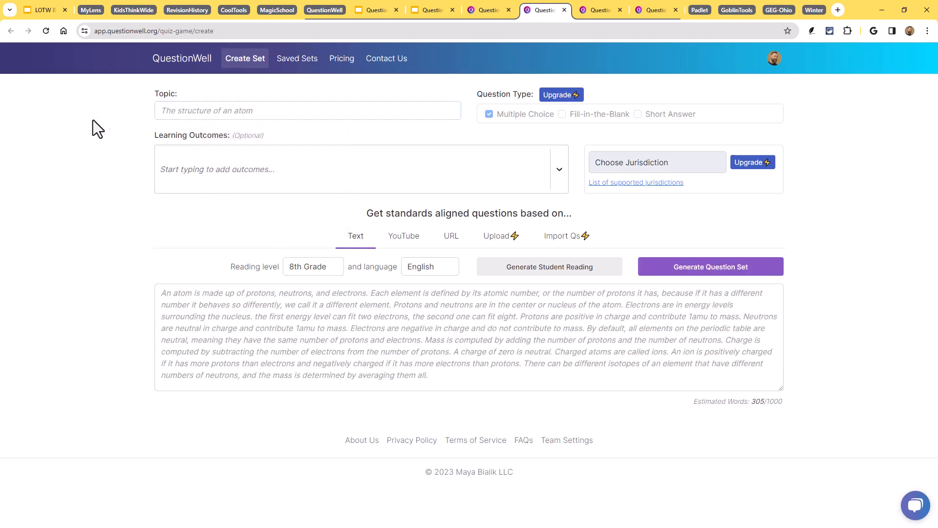
mouse_move(285, 117)
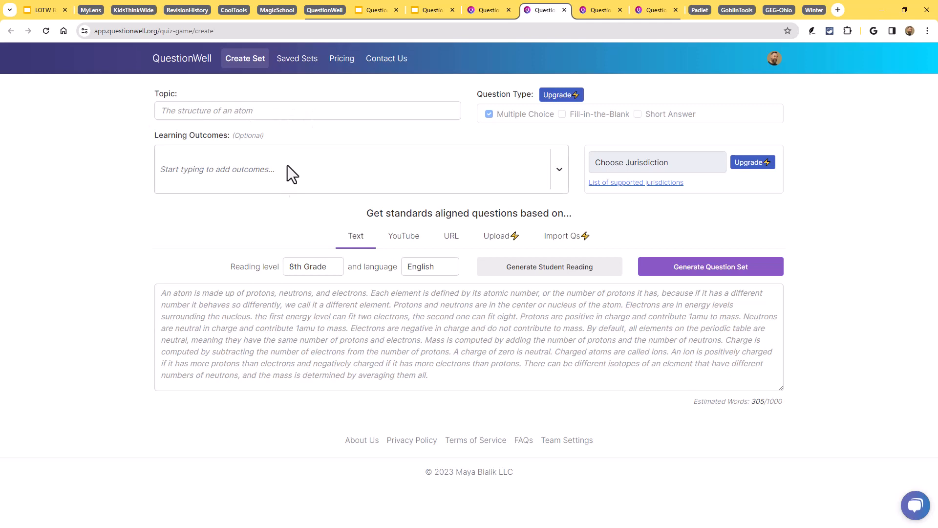
mouse_move(286, 179)
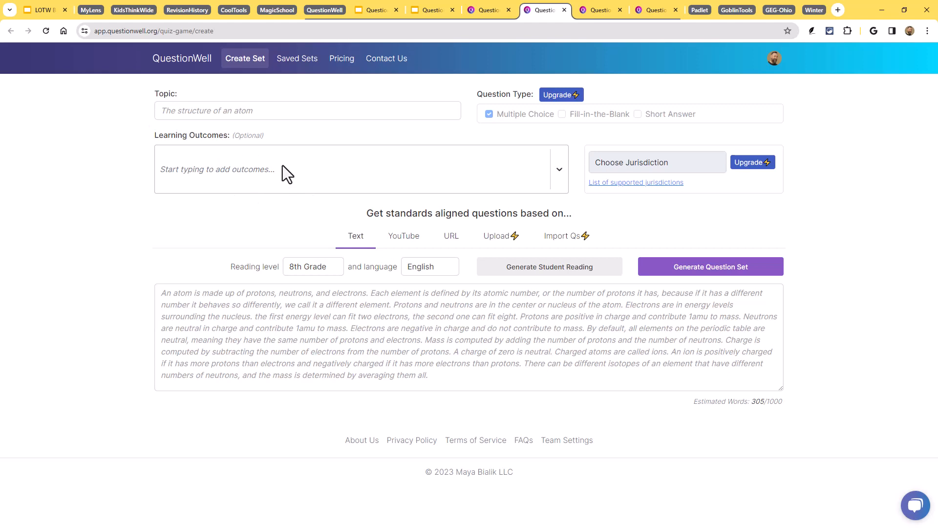
mouse_move(328, 294)
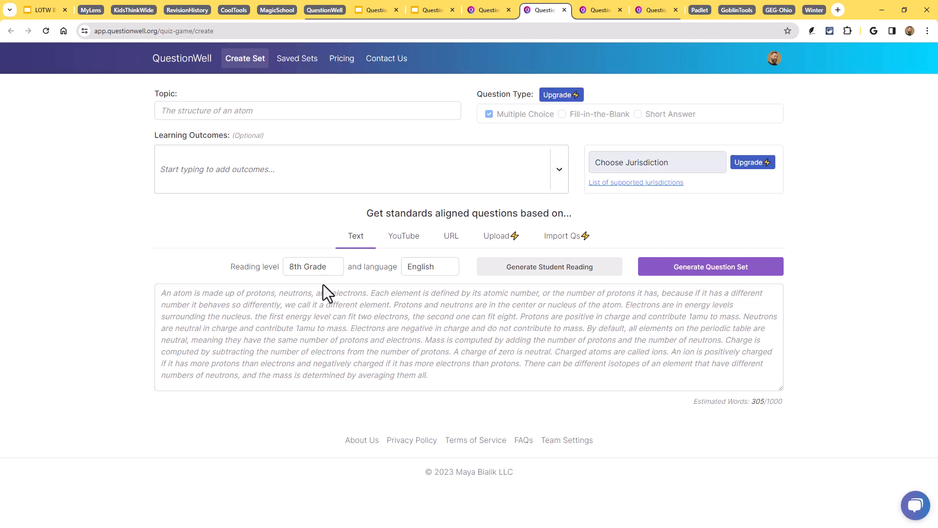
click(313, 265)
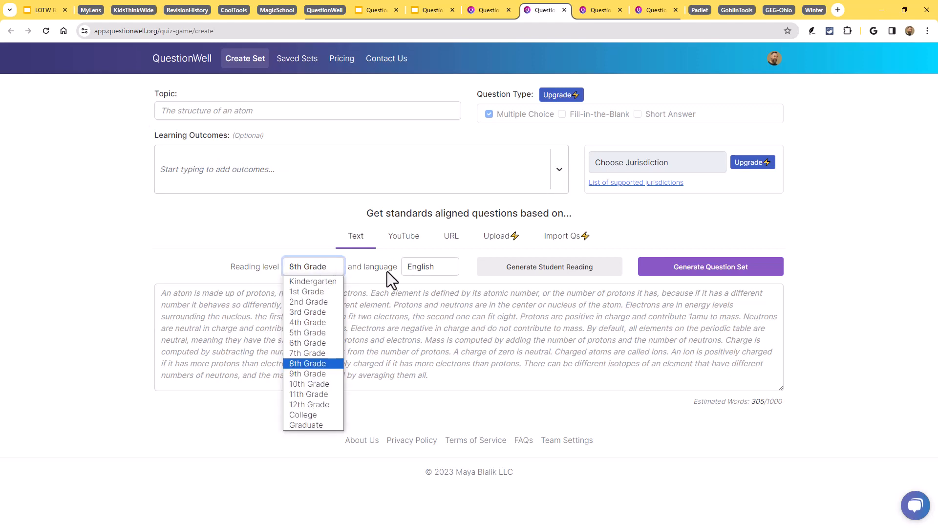
click(430, 266)
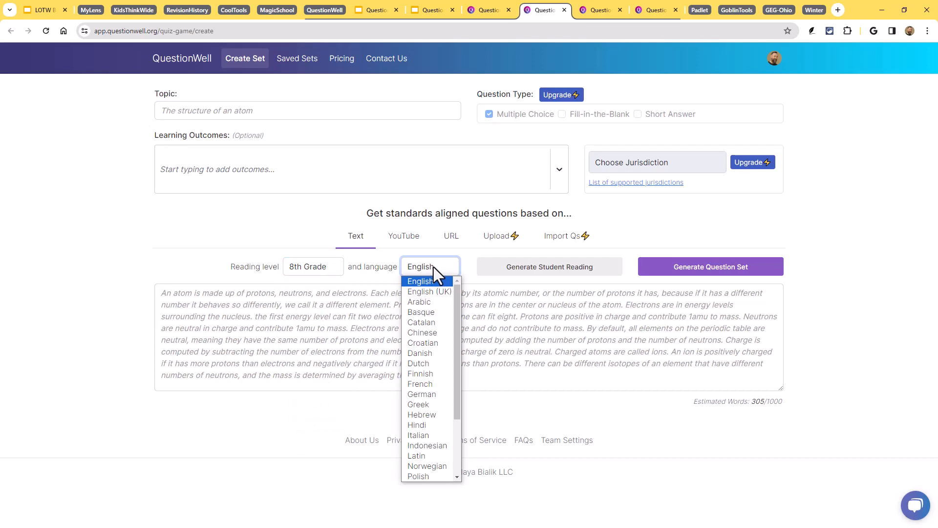
click(419, 281)
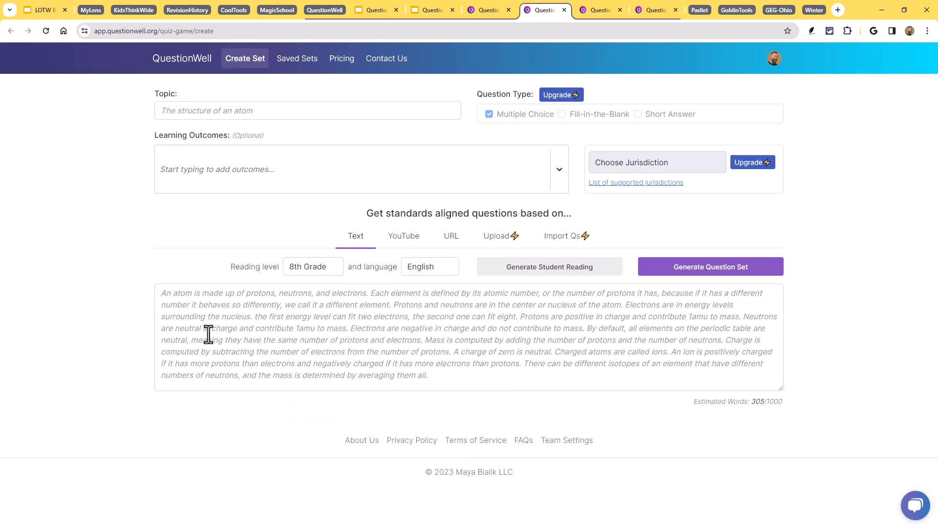
mouse_move(339, 361)
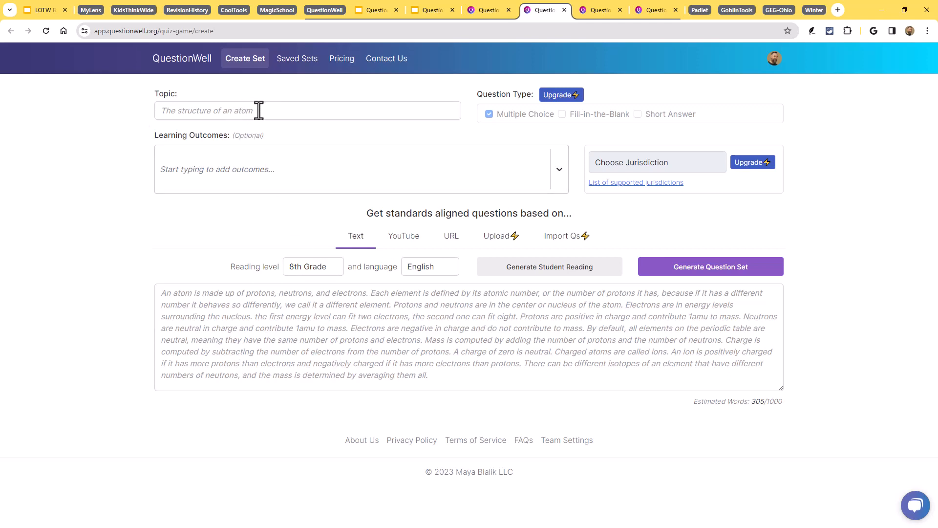
mouse_move(397, 304)
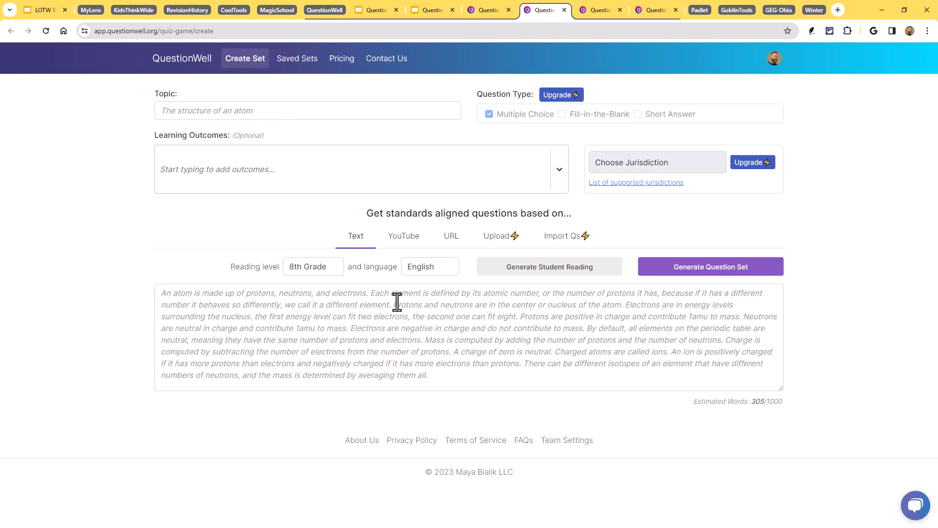
mouse_move(446, 346)
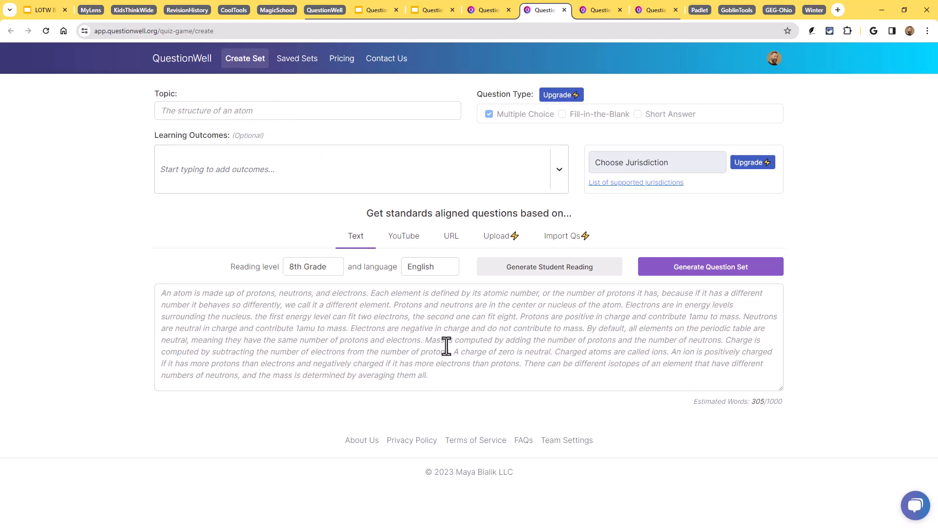
mouse_move(455, 351)
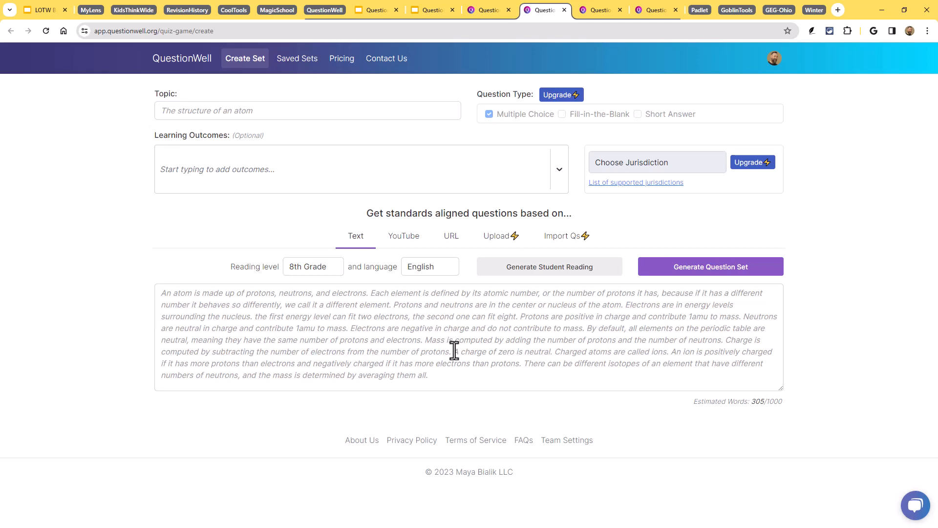
mouse_move(455, 330)
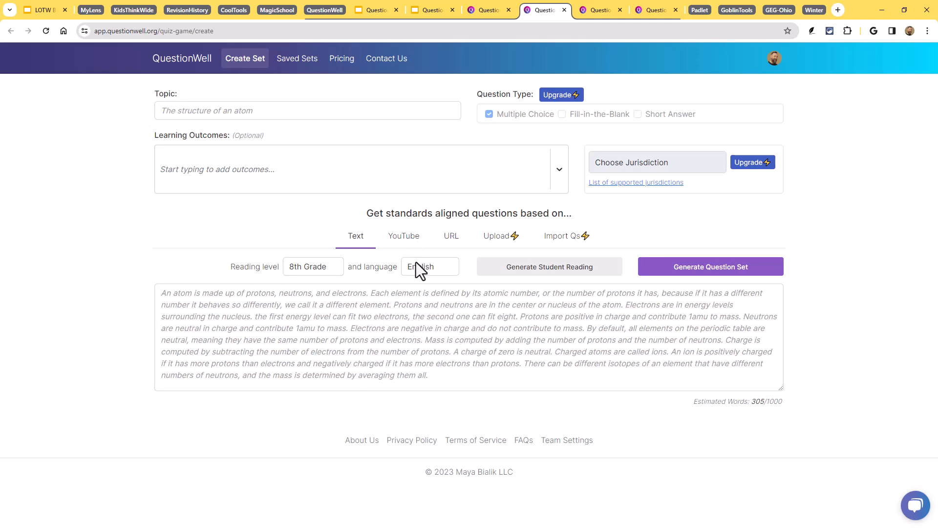
Choose the URL source so questions come from a web page link
click(404, 236)
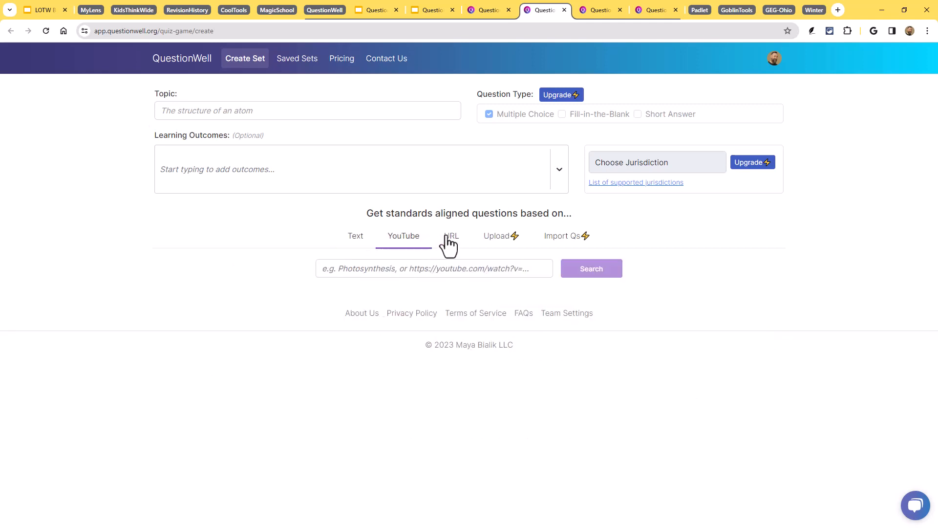
click(356, 235)
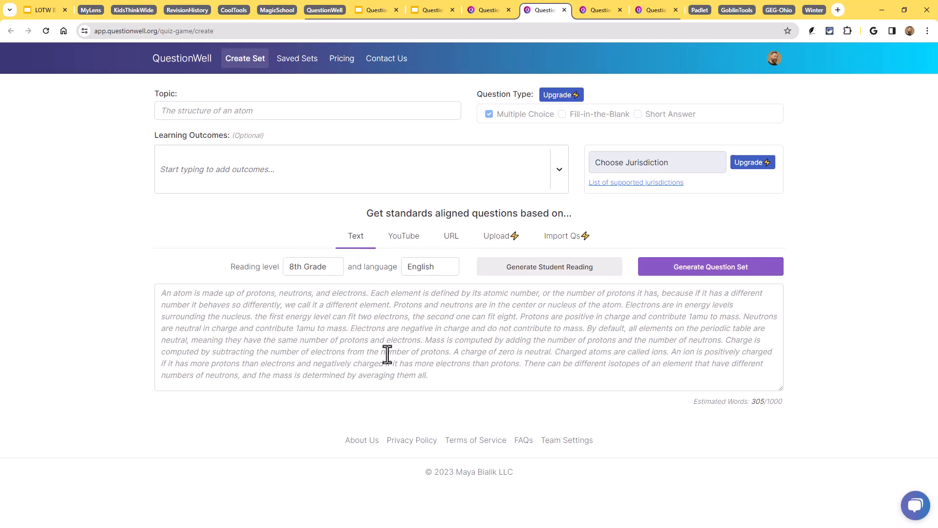
click(404, 236)
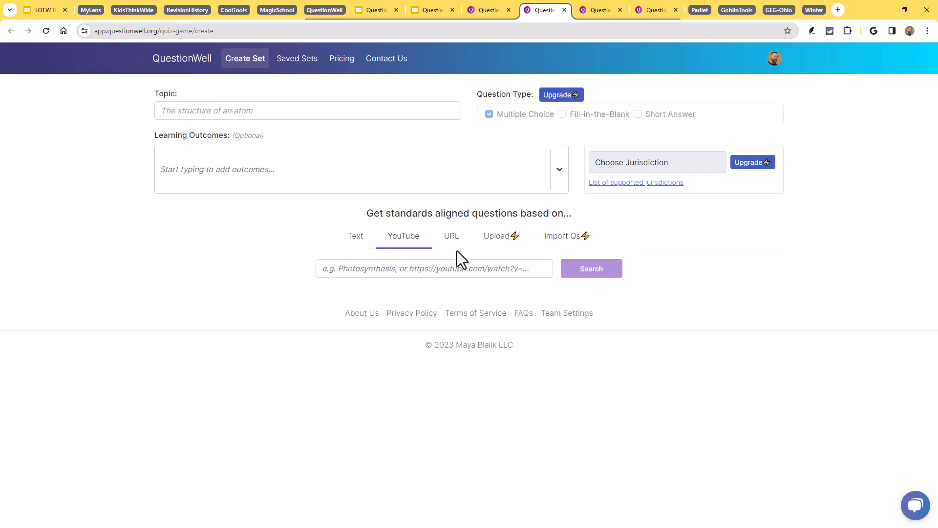
click(451, 235)
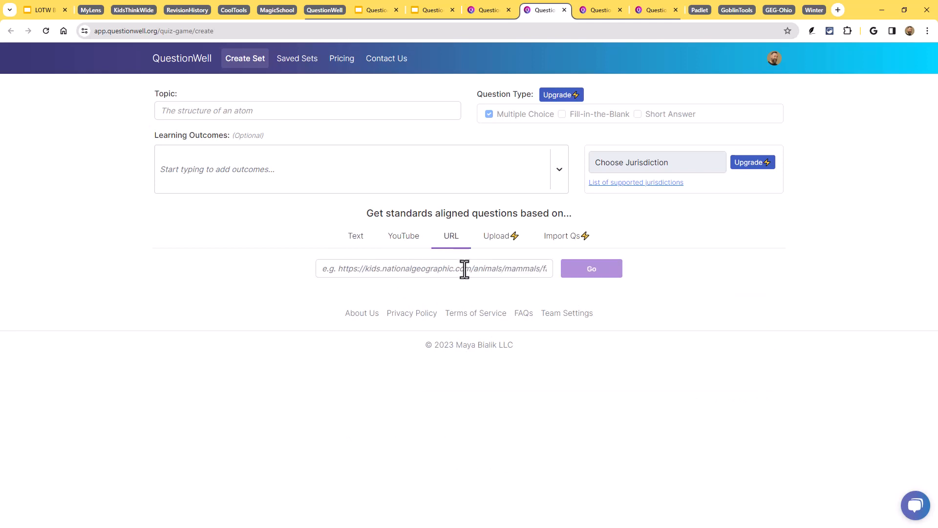
click(591, 268)
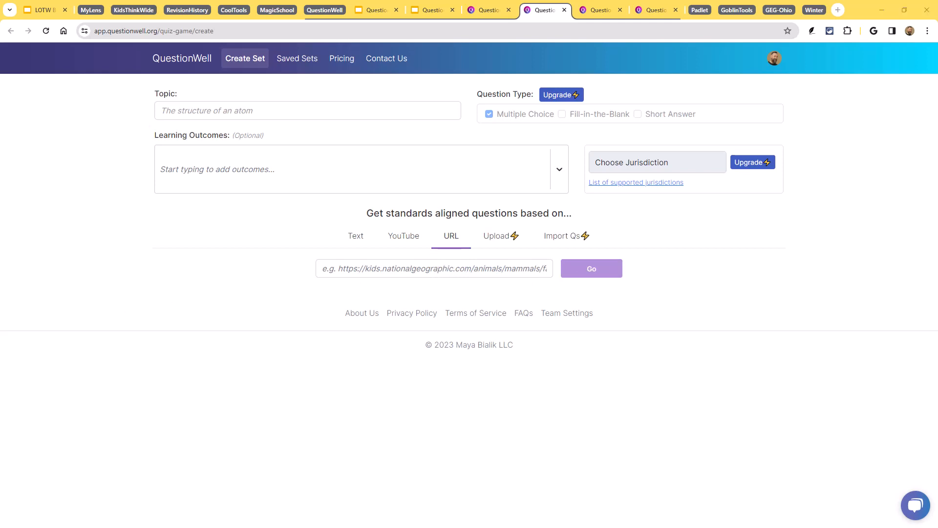
mouse_move(398, 251)
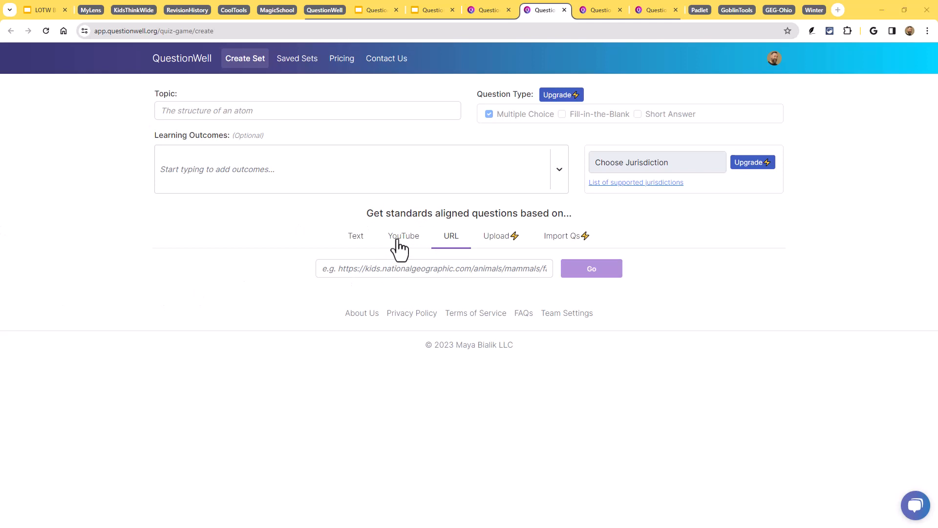
Load the Food Webs: Crash Course Kids #21.2 YouTube transcript as the source text
click(404, 236)
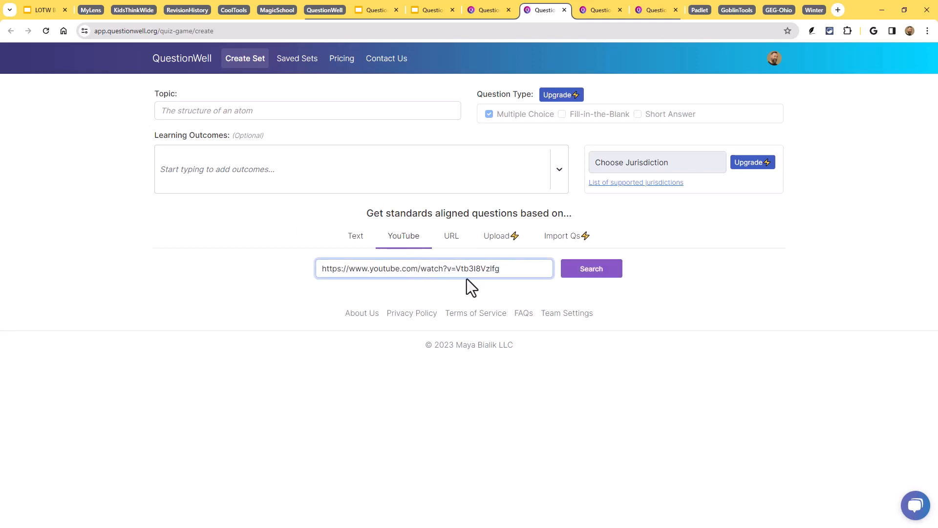
mouse_move(619, 278)
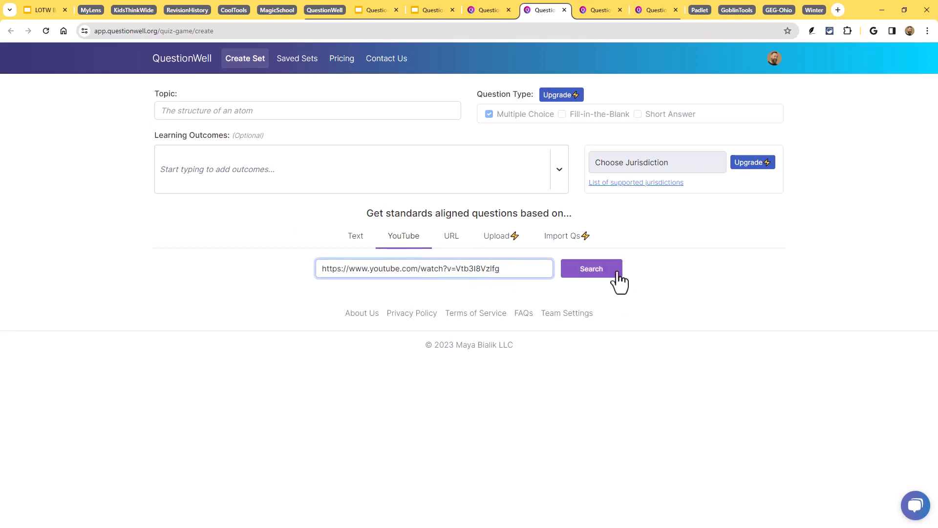
click(591, 268)
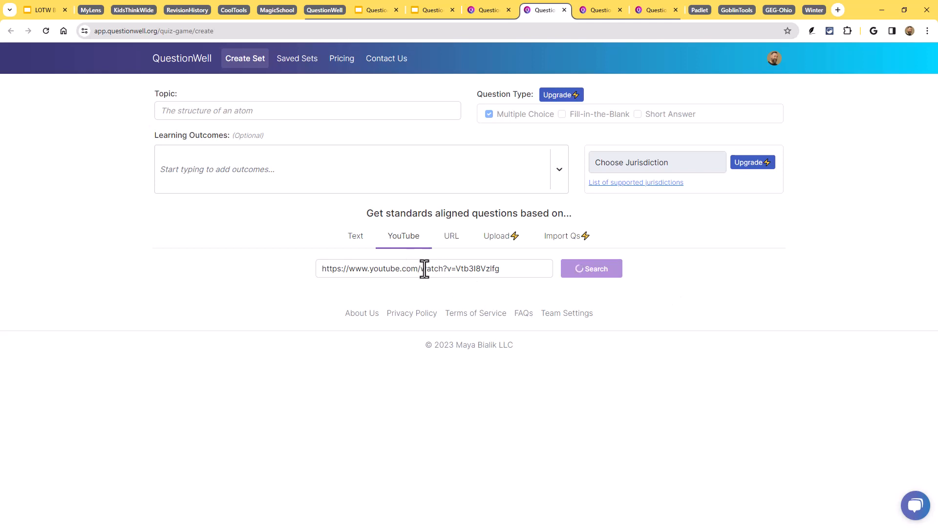
click(588, 268)
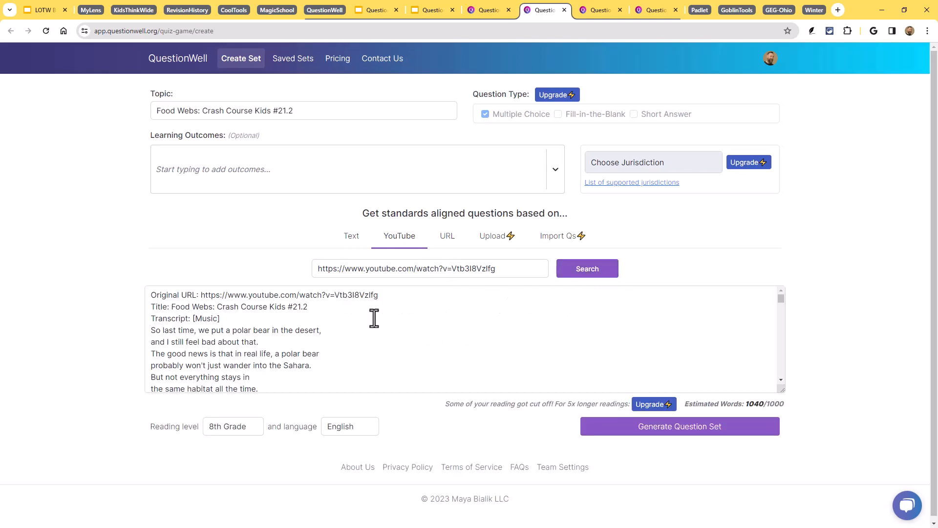
mouse_move(267, 331)
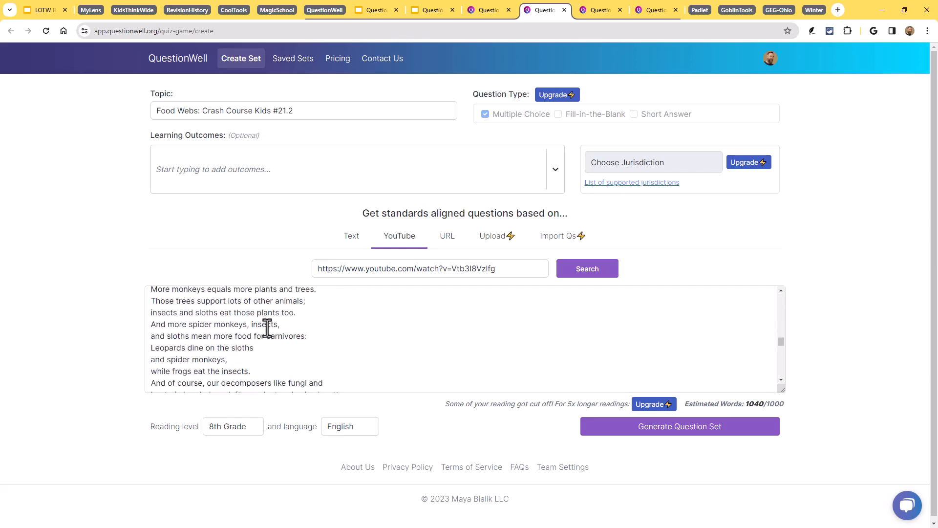
scroll(down, 3)
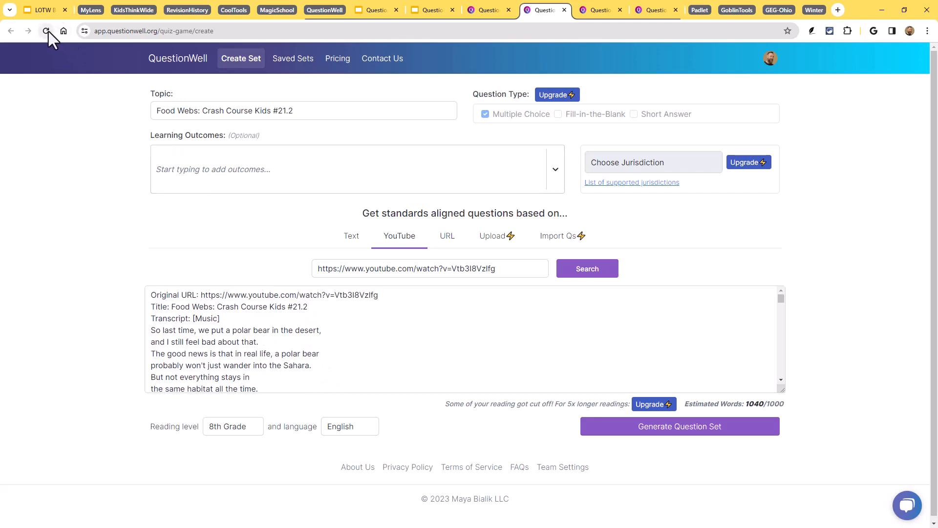
mouse_move(47, 30)
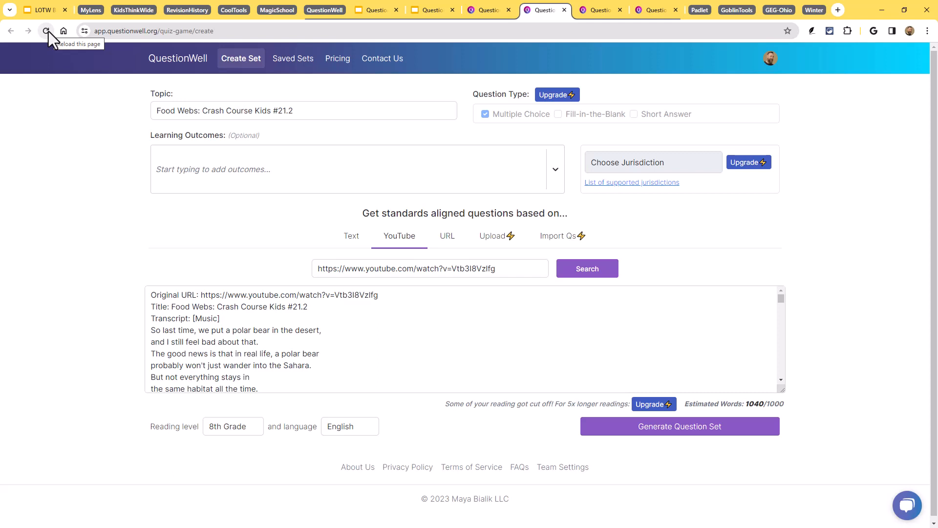
Reload and load the DOGOnews Queen Meret-Neith article from its URL as the source
click(46, 30)
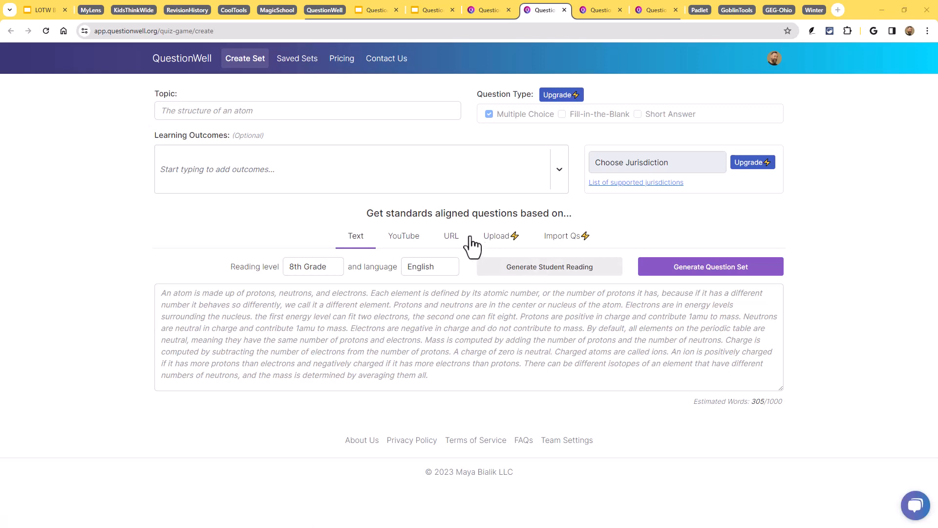
click(451, 235)
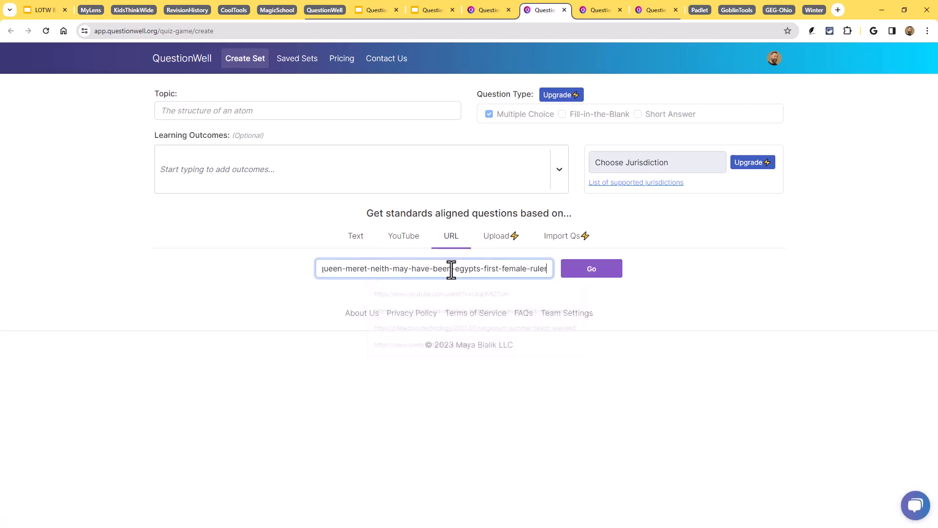
click(591, 268)
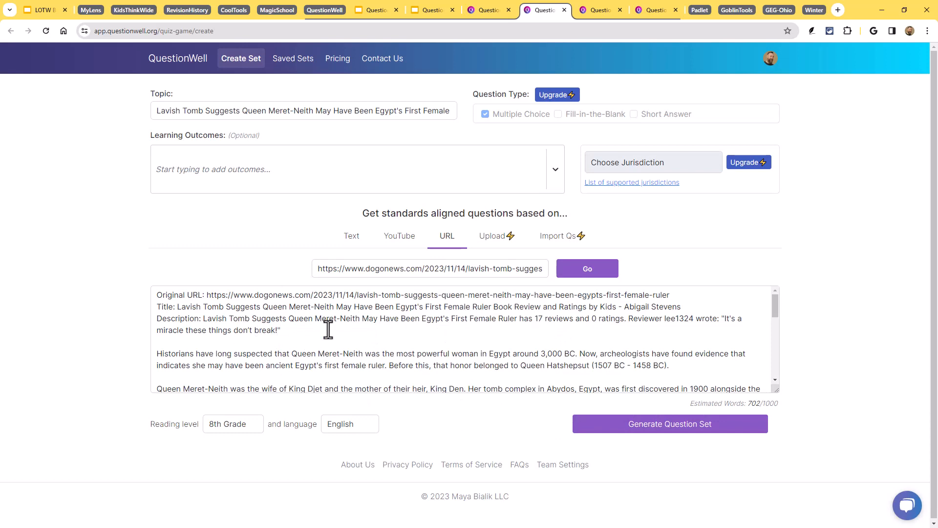
scroll(down, 3)
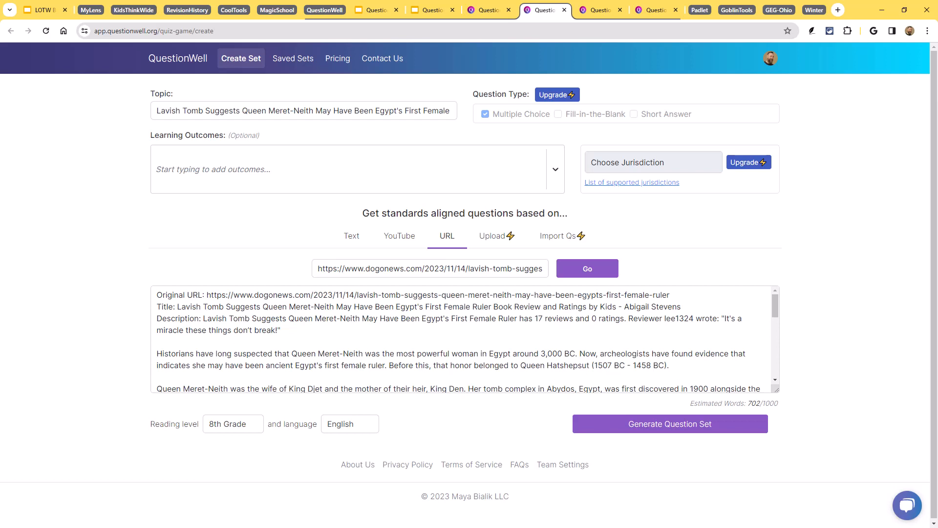
mouse_move(352, 238)
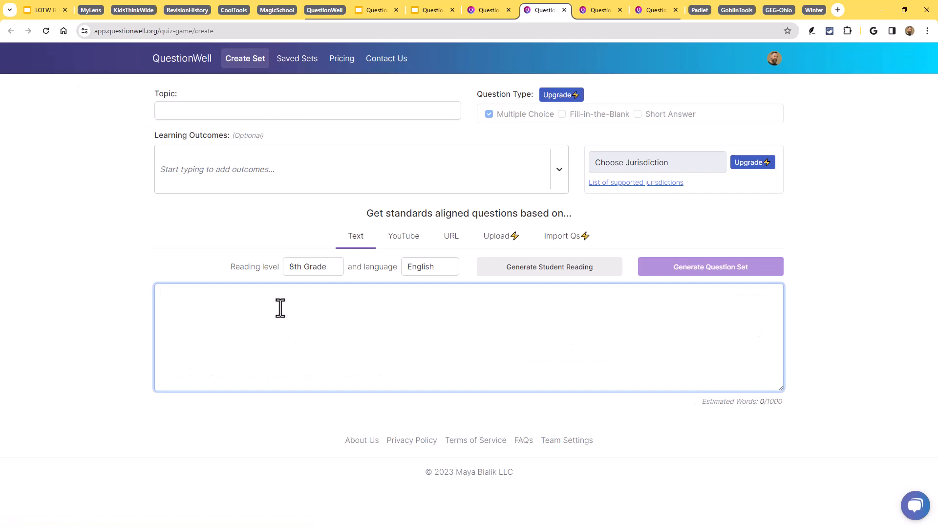
Reset the form and enter 'iTECS Keynote' as the topic
click(711, 266)
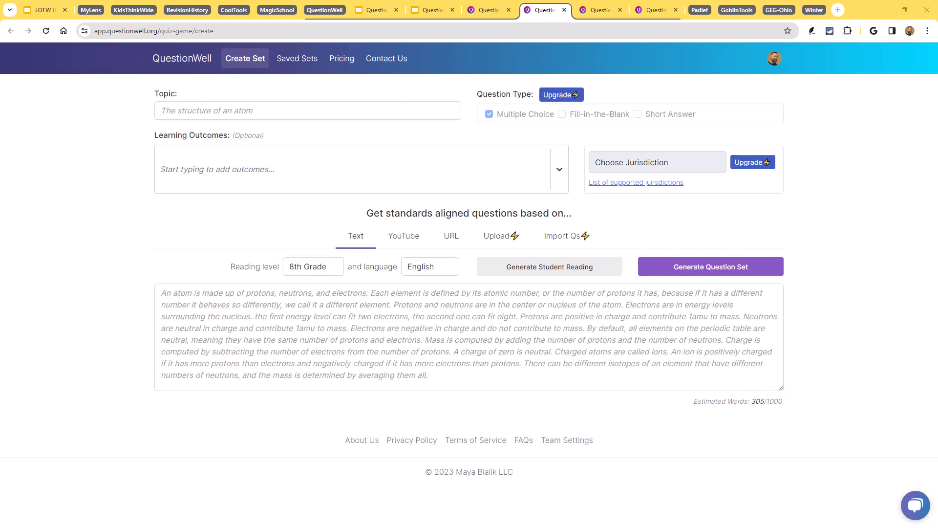
text(iTECS Keynote)
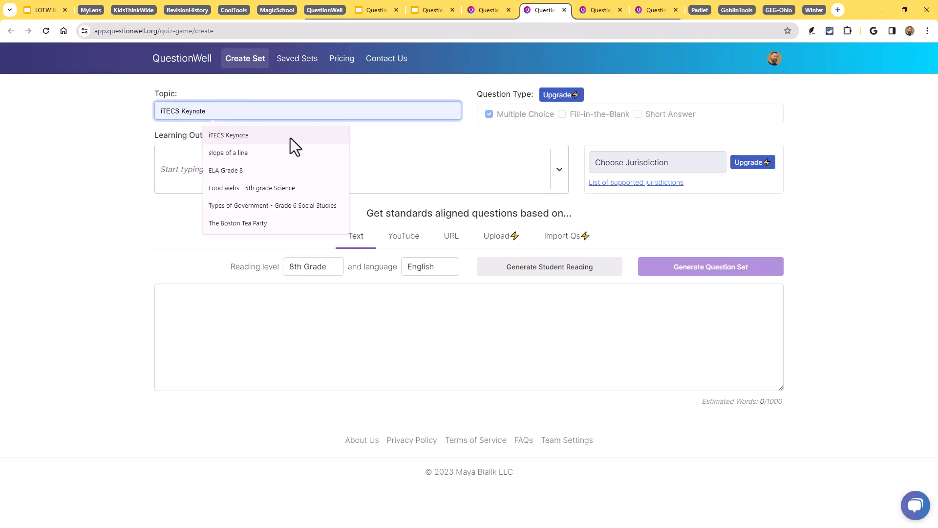
Make The Boston Tea Party the topic and generate an 8th-grade student reading
click(238, 223)
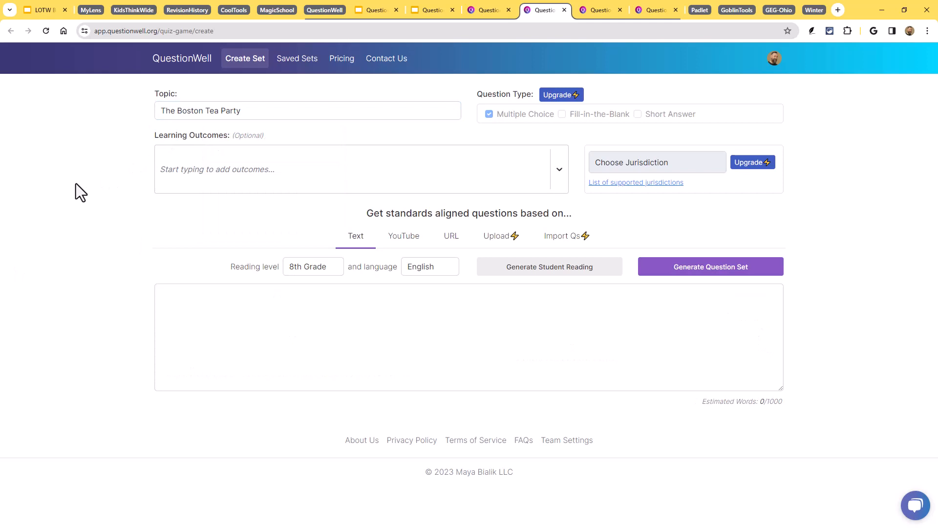
mouse_move(214, 147)
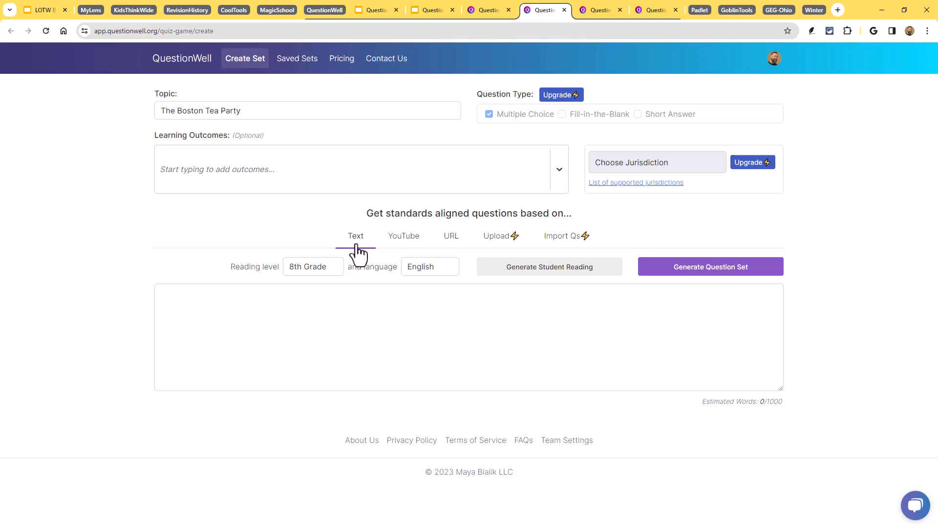
mouse_move(359, 284)
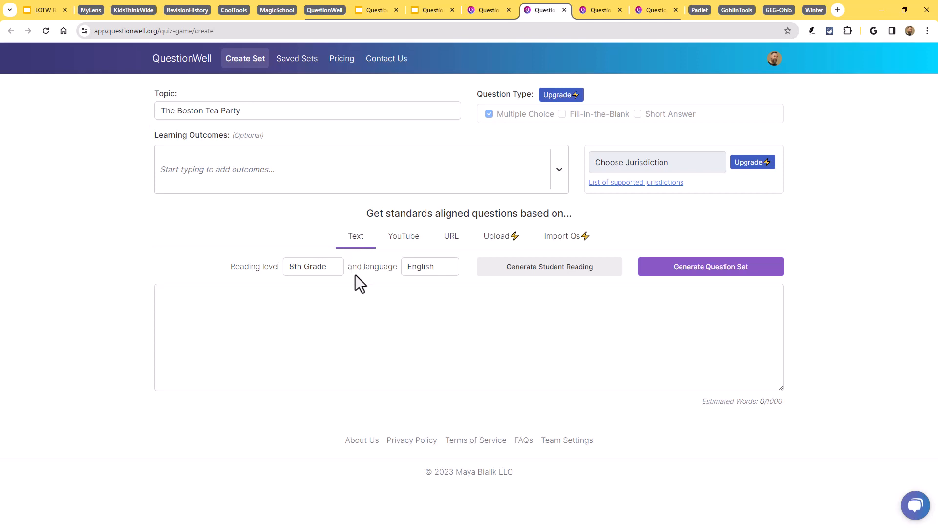
mouse_move(556, 272)
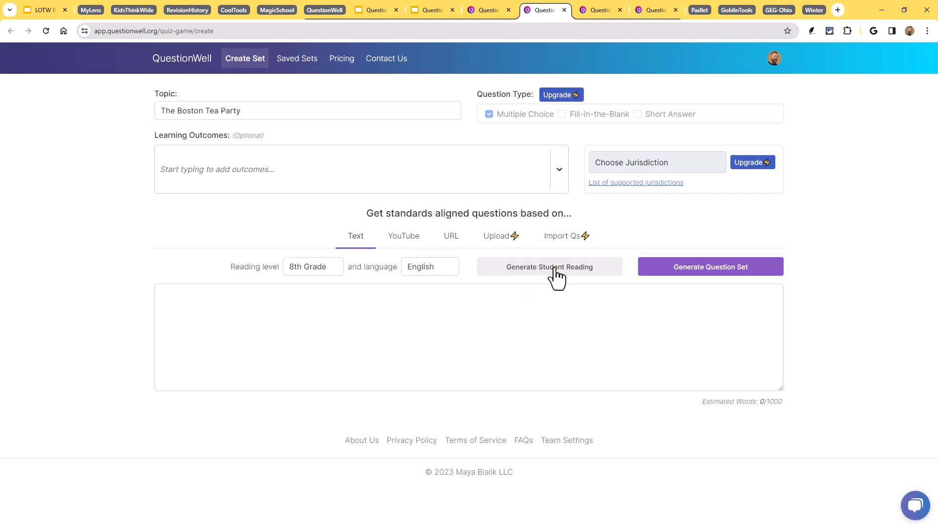
mouse_move(356, 236)
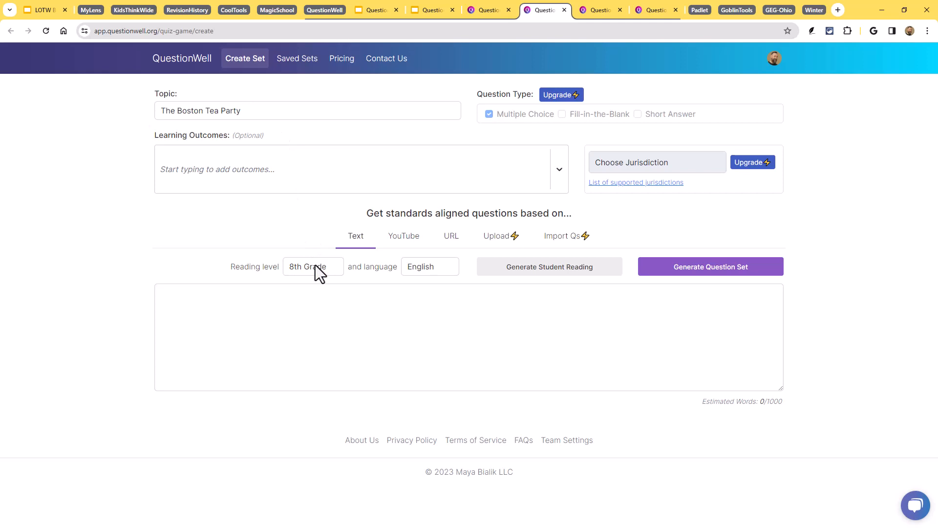
mouse_move(326, 285)
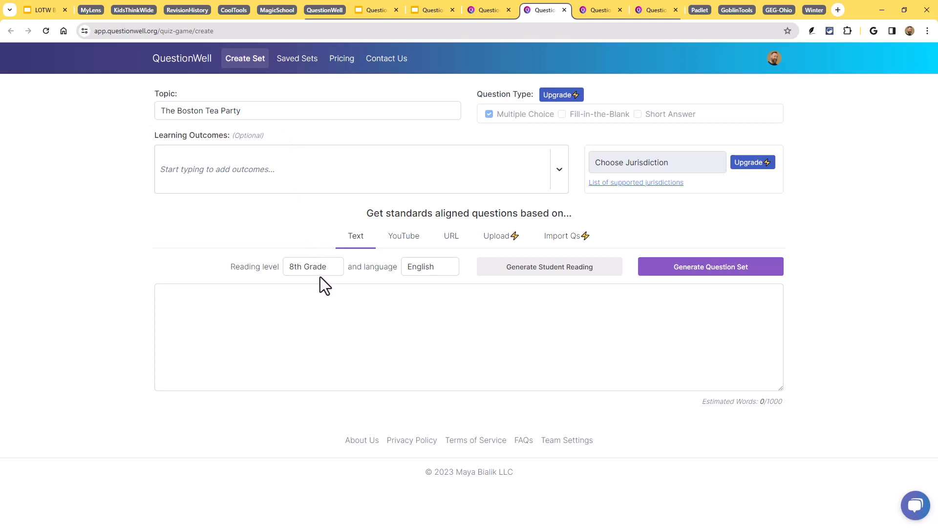
mouse_move(380, 228)
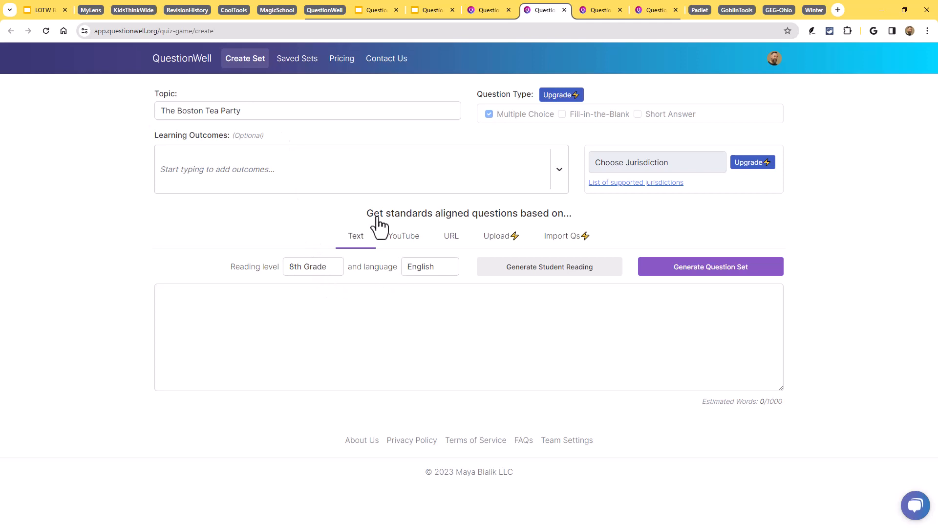
click(549, 265)
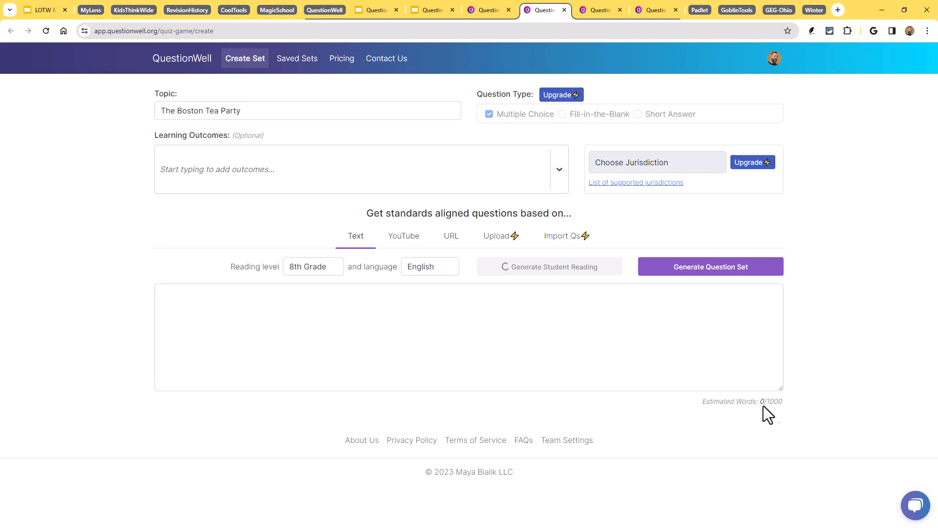
click(549, 266)
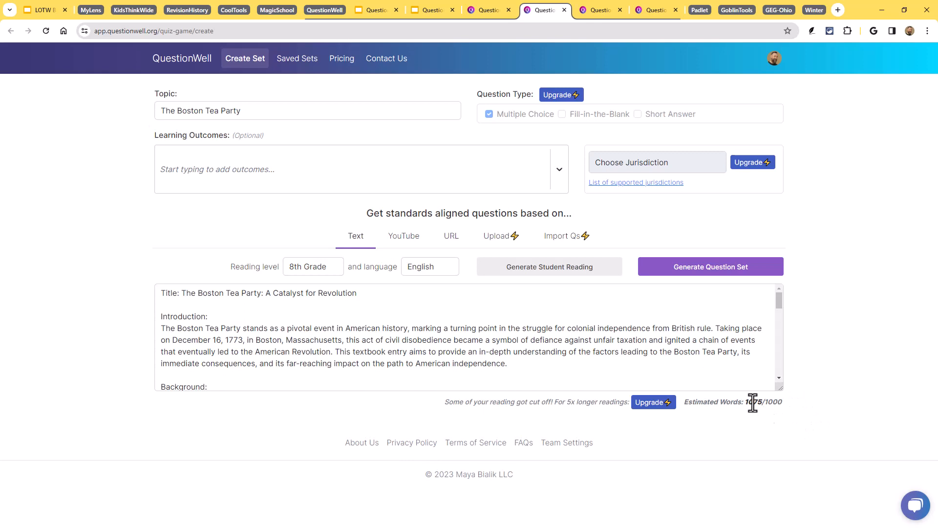
mouse_move(396, 252)
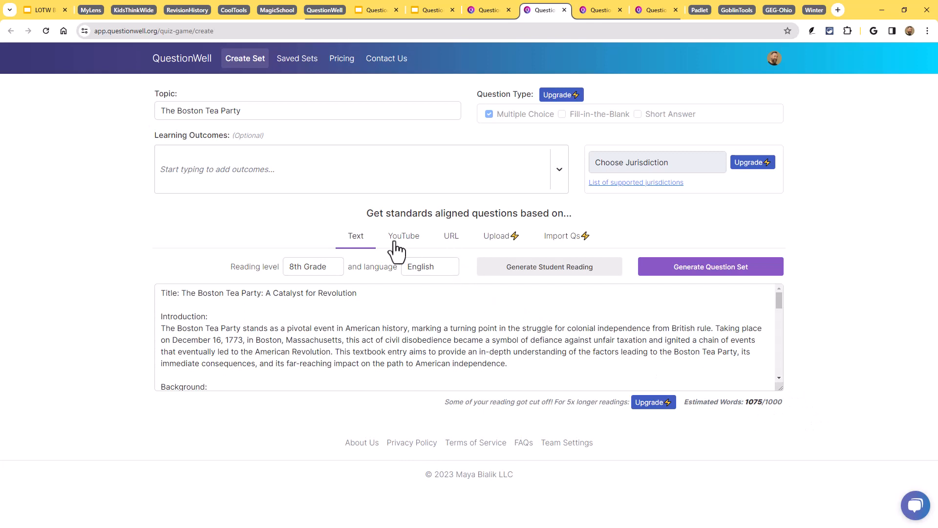
mouse_move(450, 246)
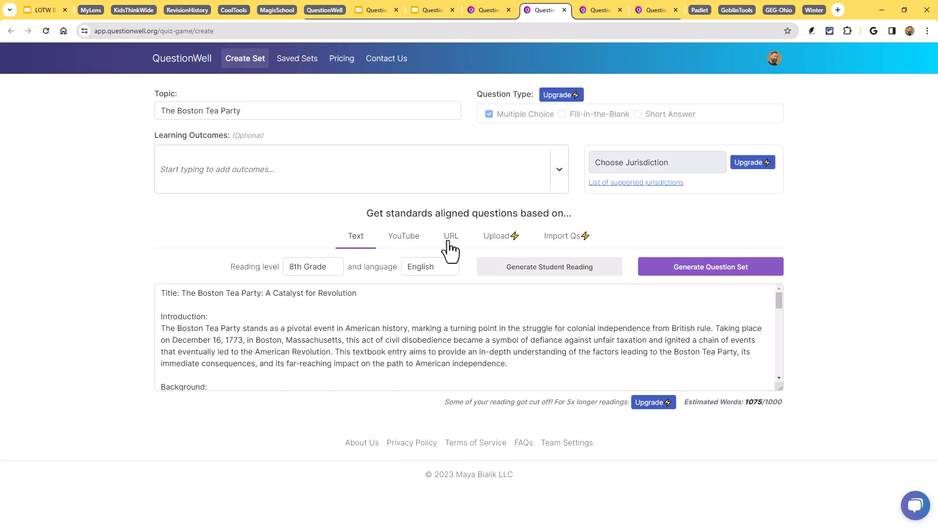
mouse_move(440, 332)
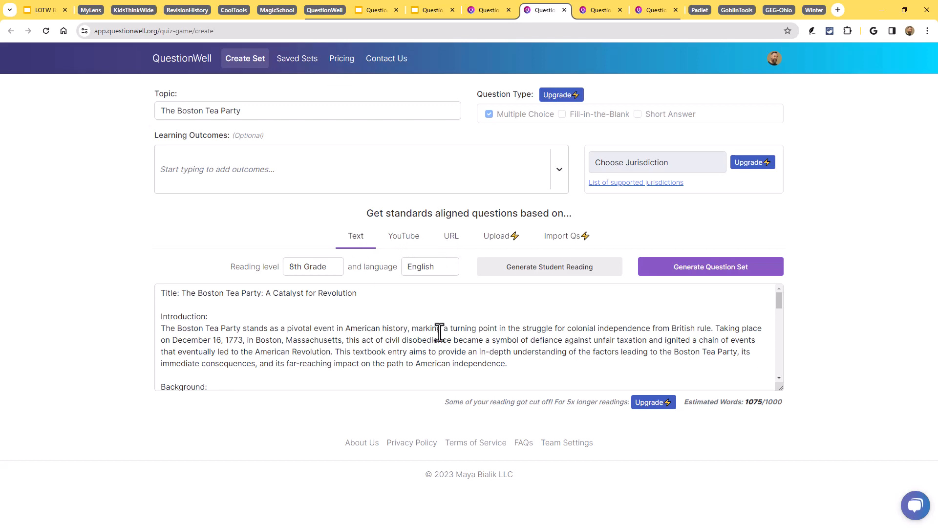
mouse_move(641, 369)
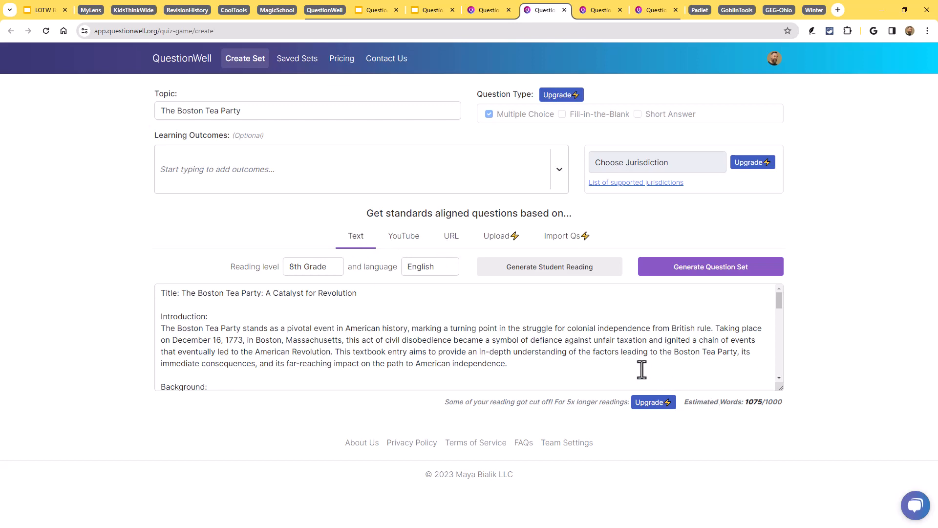
Generate a multiple-choice question set from the Boston Tea Party reading
scroll(down, 3)
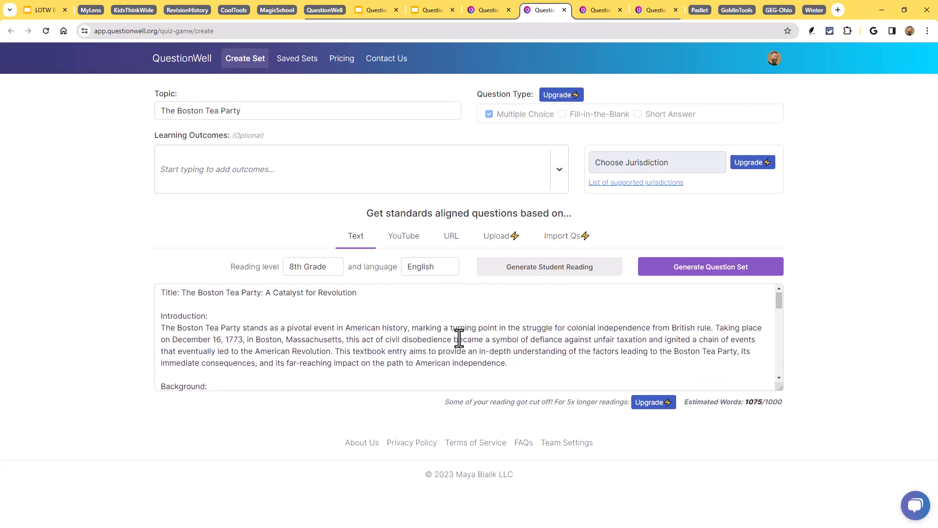
mouse_move(465, 332)
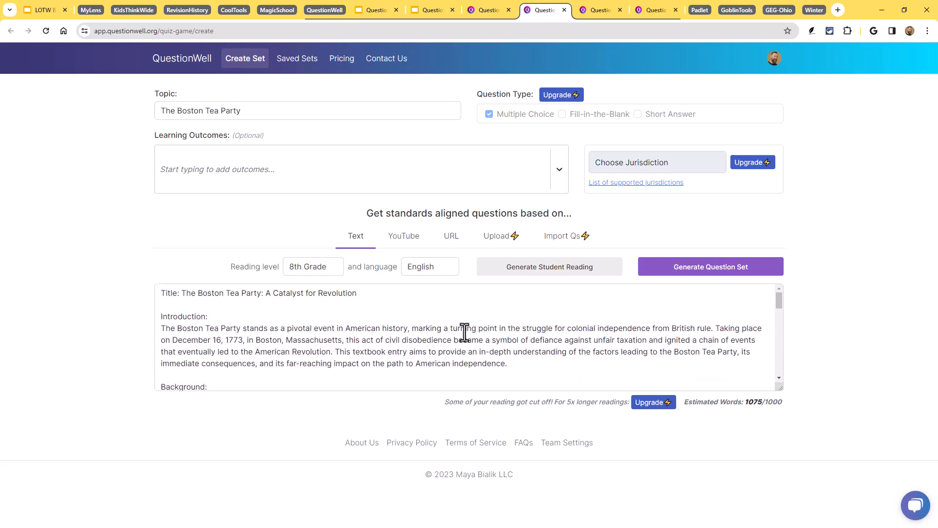
mouse_move(464, 340)
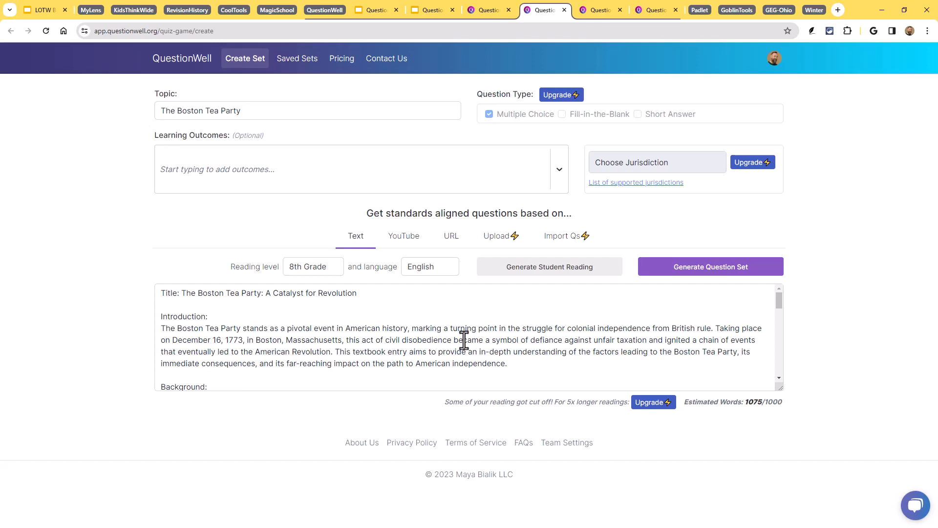
mouse_move(465, 350)
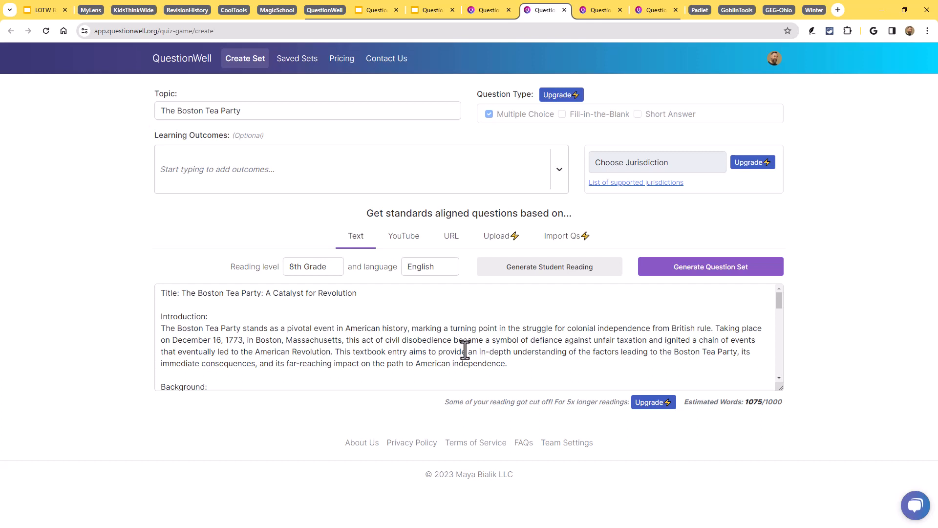
mouse_move(463, 340)
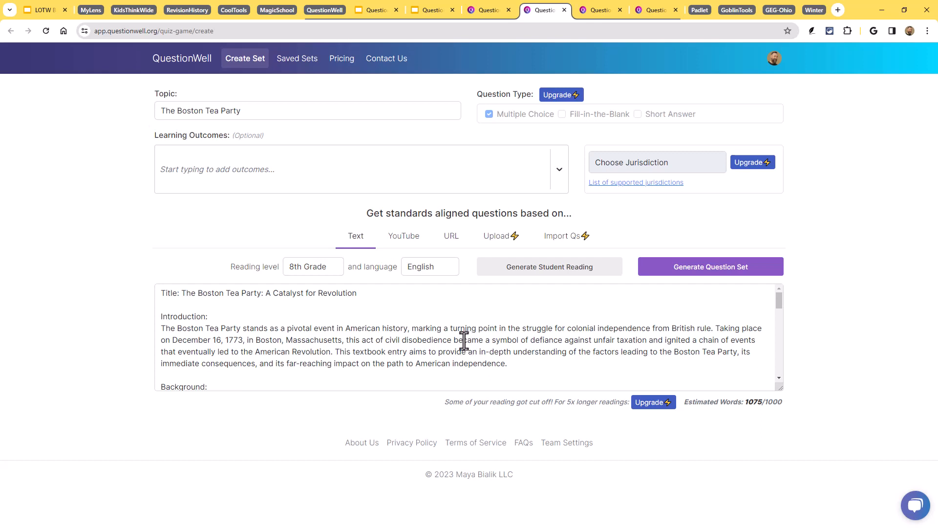
click(710, 266)
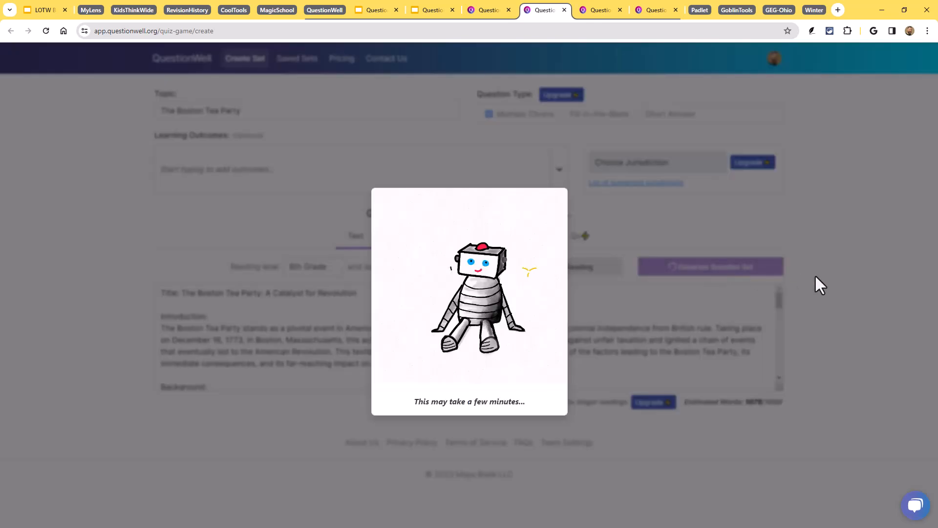
mouse_move(827, 284)
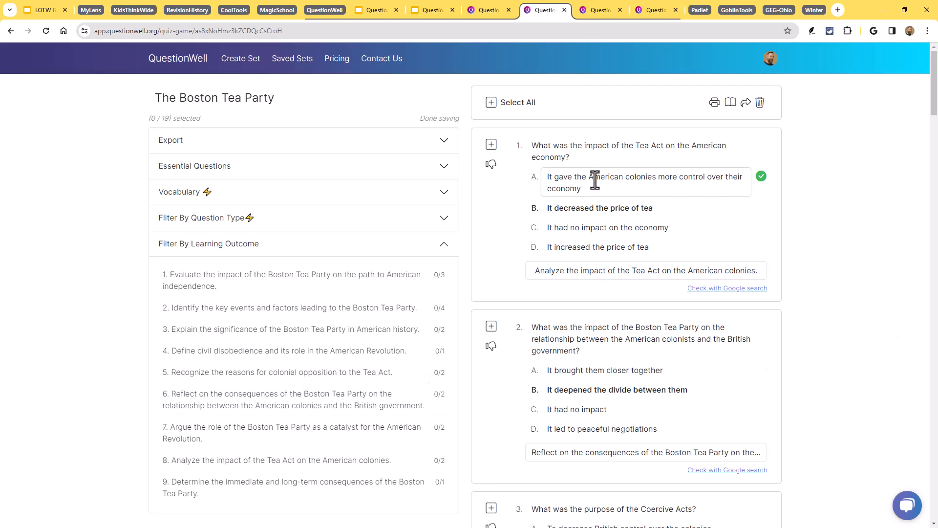
scroll(down, 3)
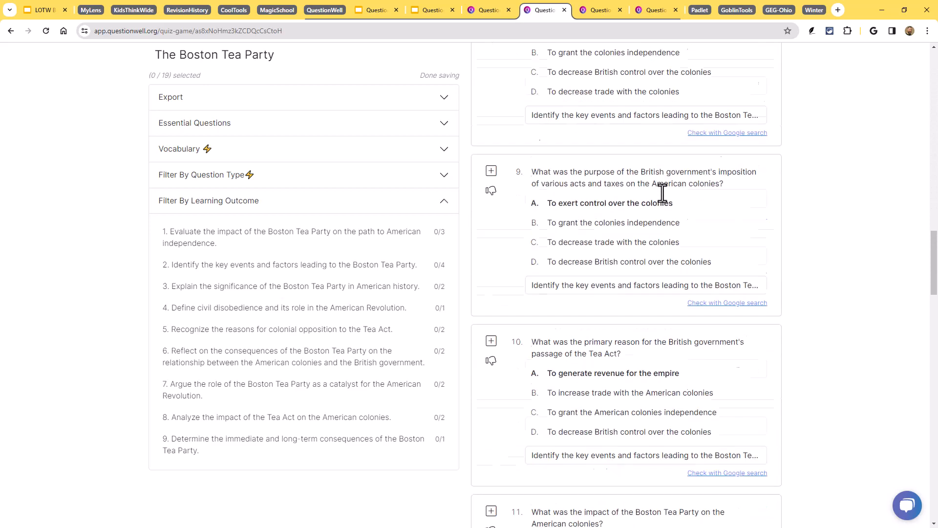
scroll(down, 3)
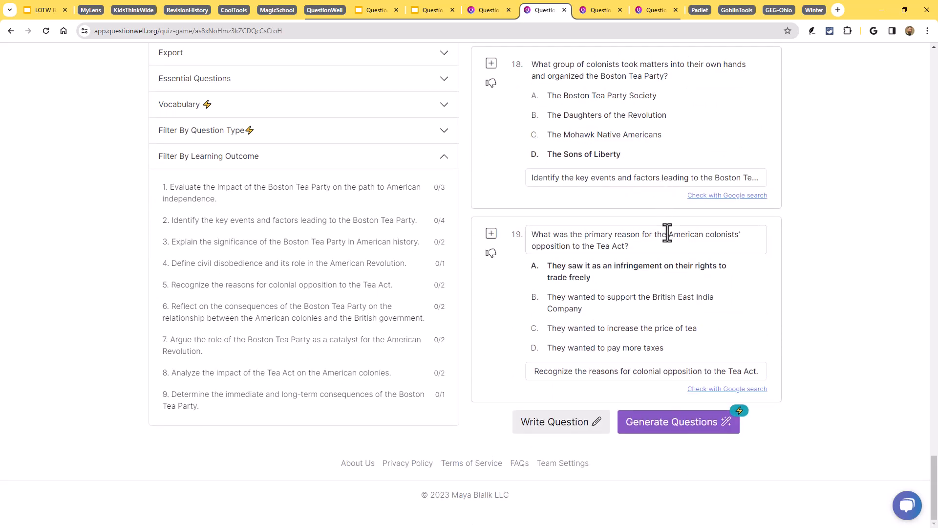
scroll(up, 3)
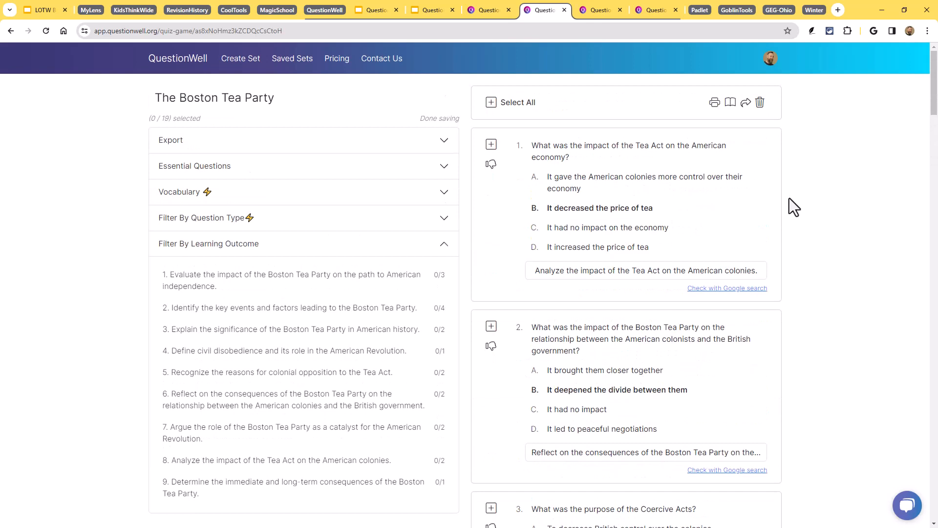
mouse_move(822, 242)
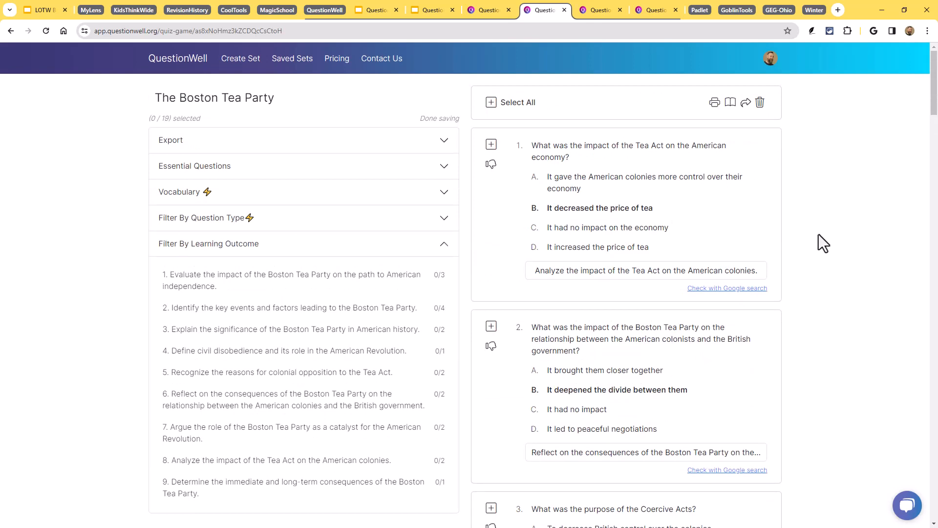
Edit the first Tea Act question's correct answer about tea prices
click(600, 207)
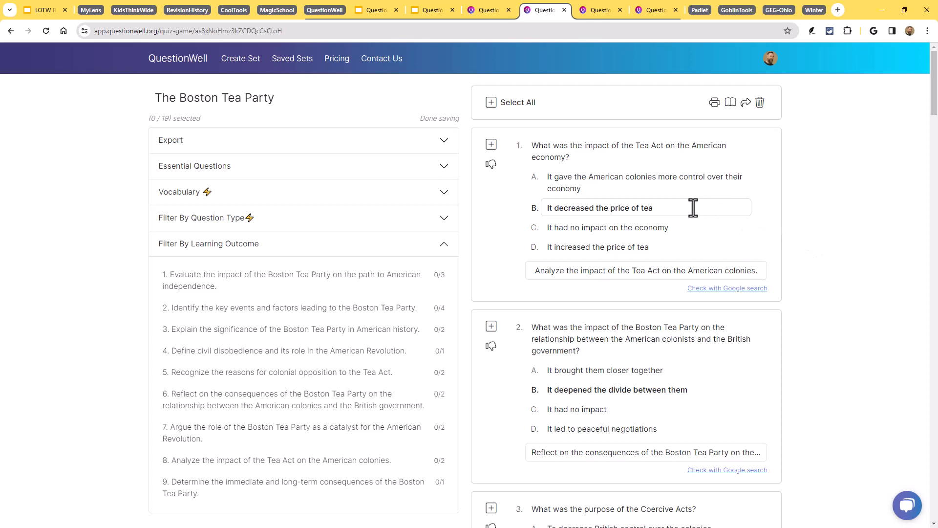
click(625, 152)
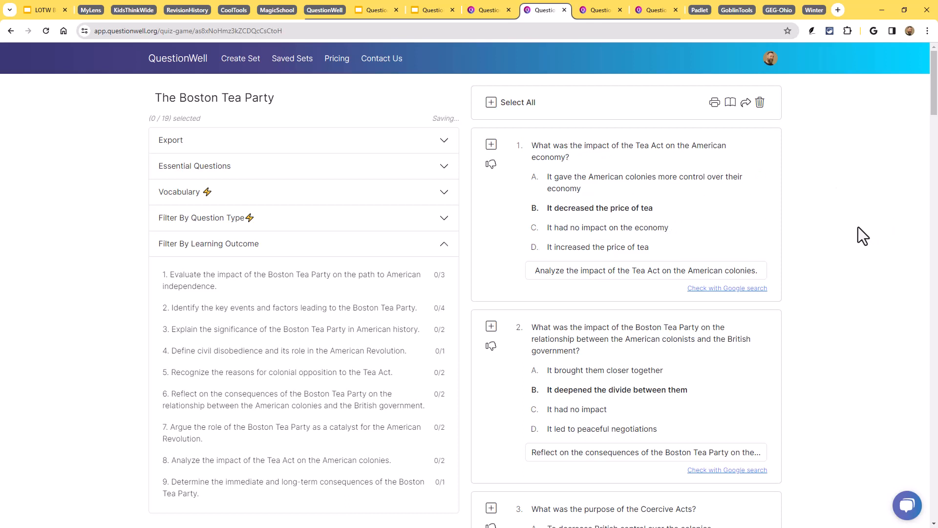
mouse_move(825, 301)
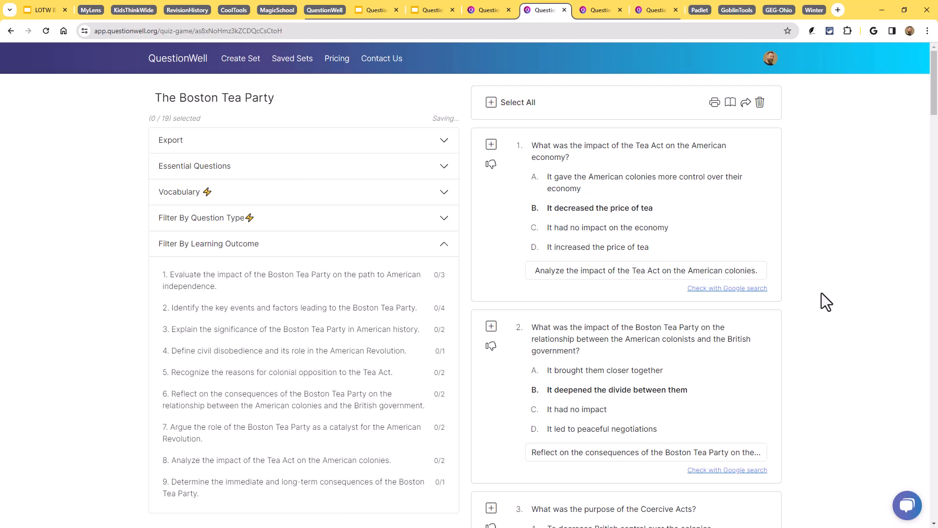
mouse_move(727, 287)
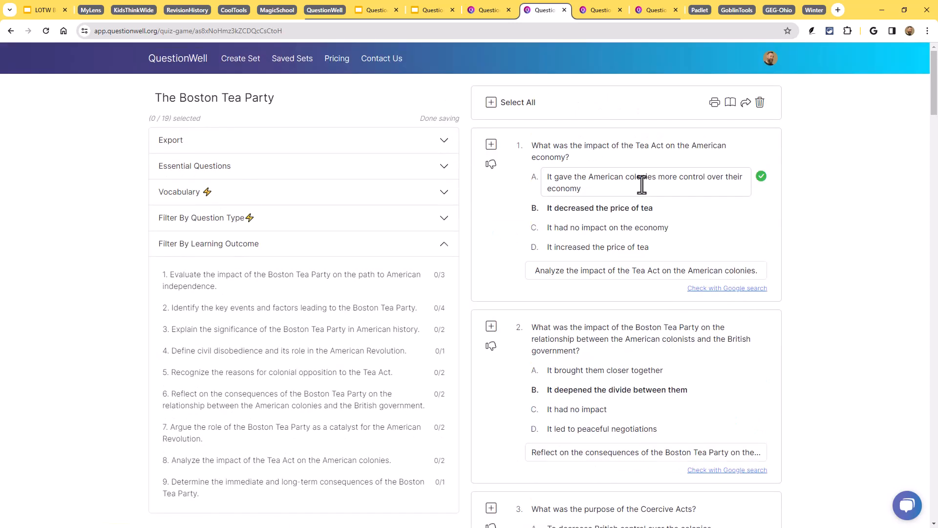
mouse_move(653, 180)
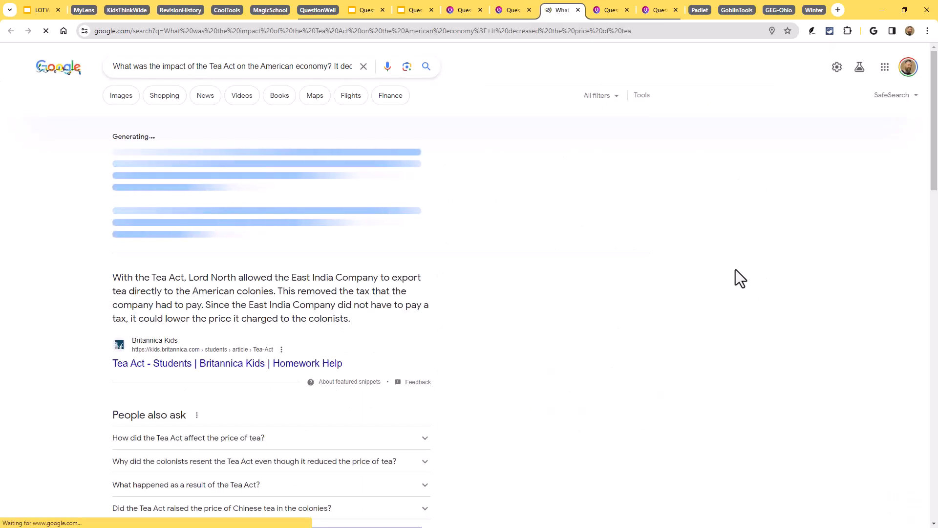
Read the Google results confirming the Tea Act lowered tea prices, then return to QuestionWell
click(508, 10)
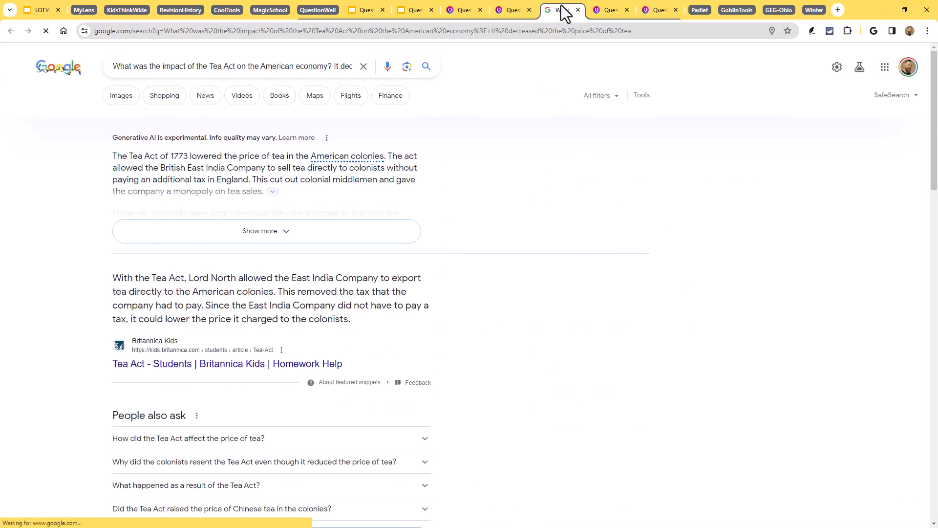
scroll(down, 3)
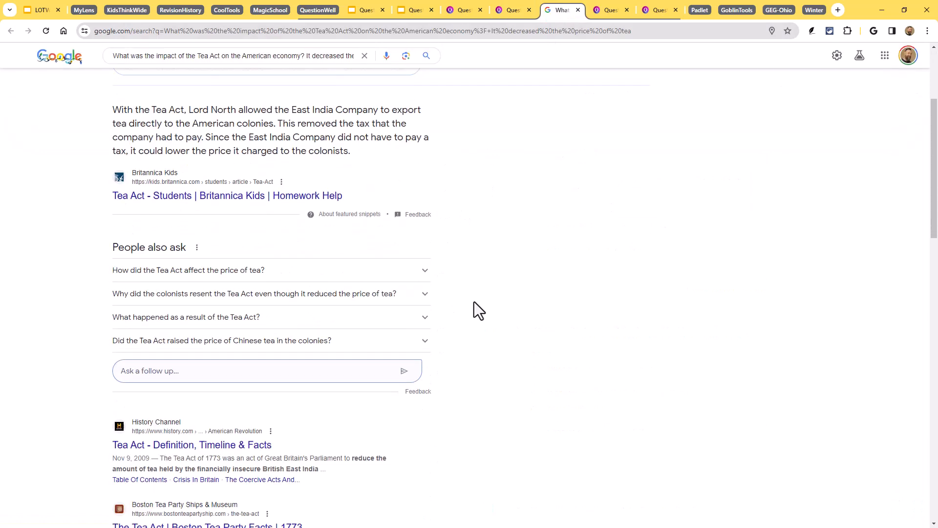
scroll(down, 3)
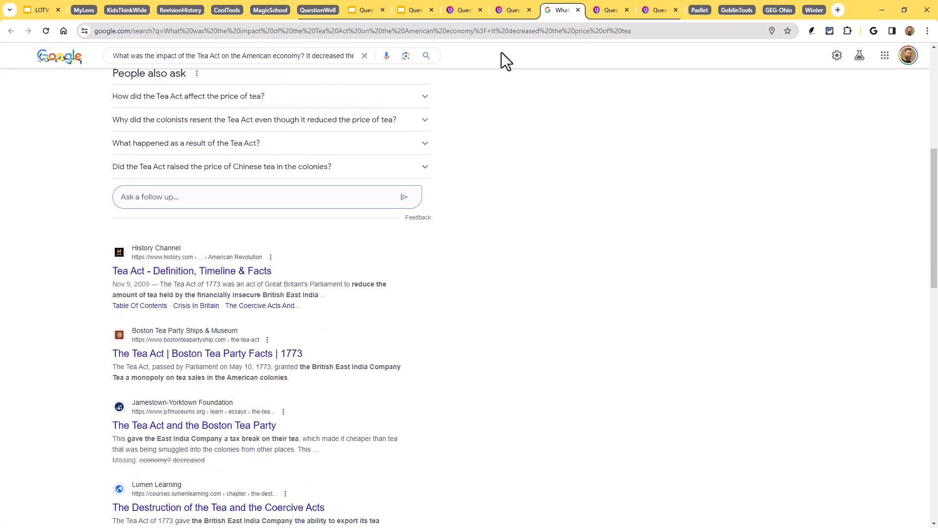
click(508, 10)
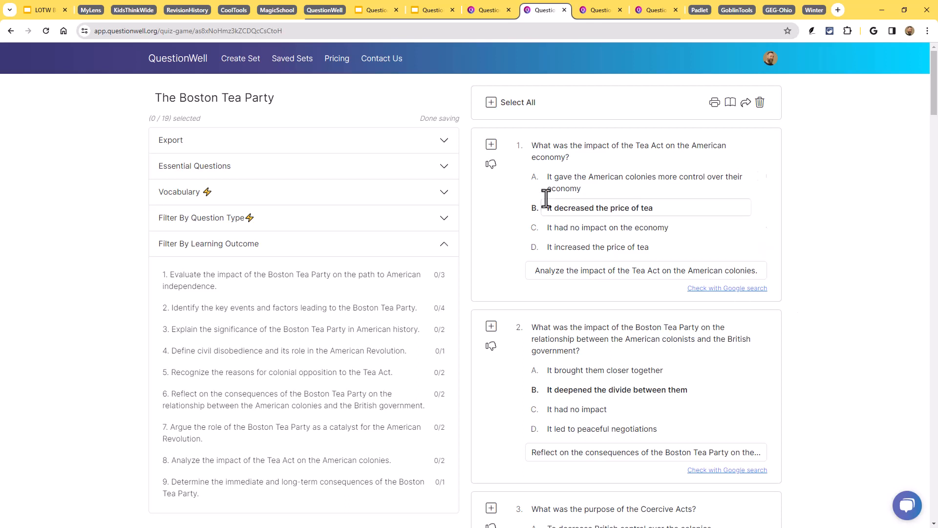
Select all 19 Boston Tea Party questions in the set
click(490, 144)
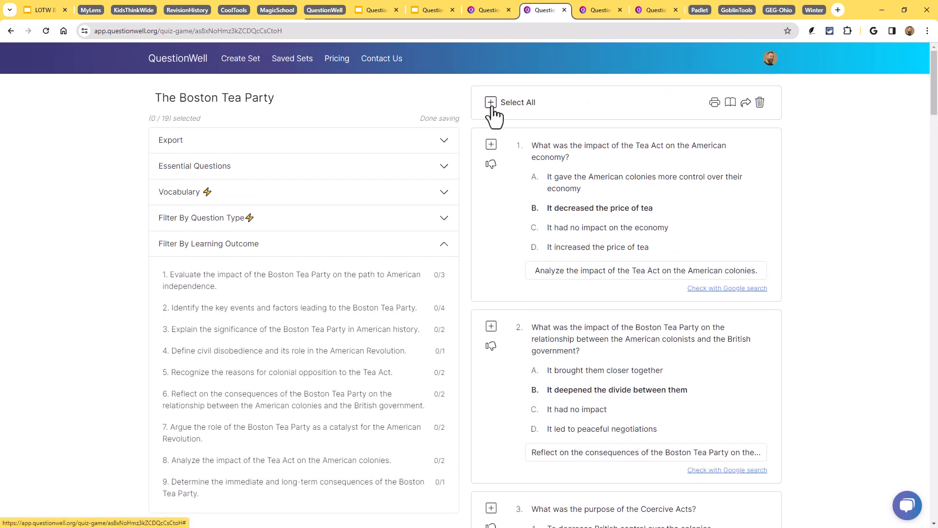
click(491, 102)
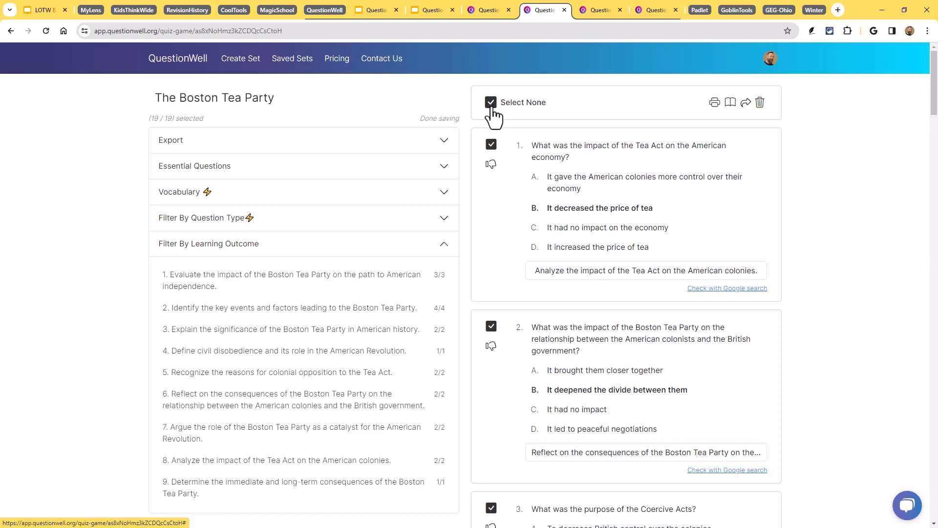
mouse_move(521, 181)
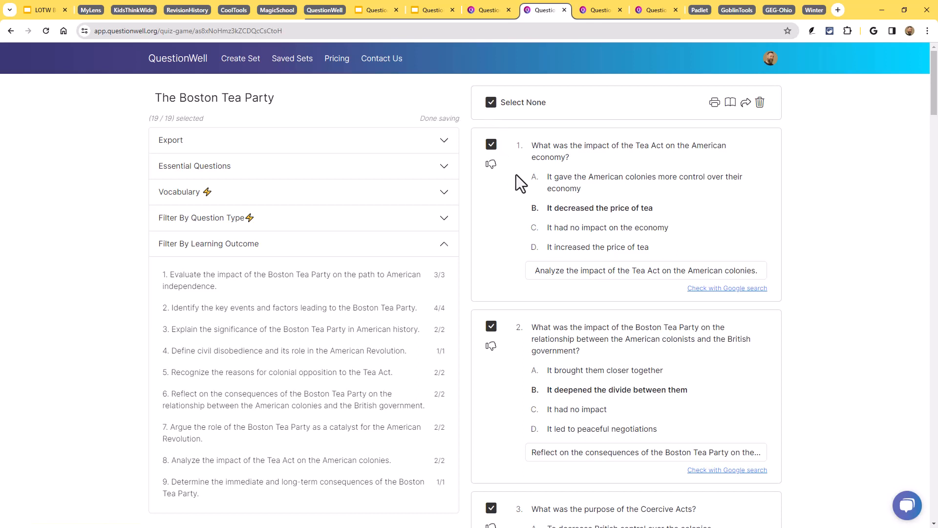
mouse_move(532, 197)
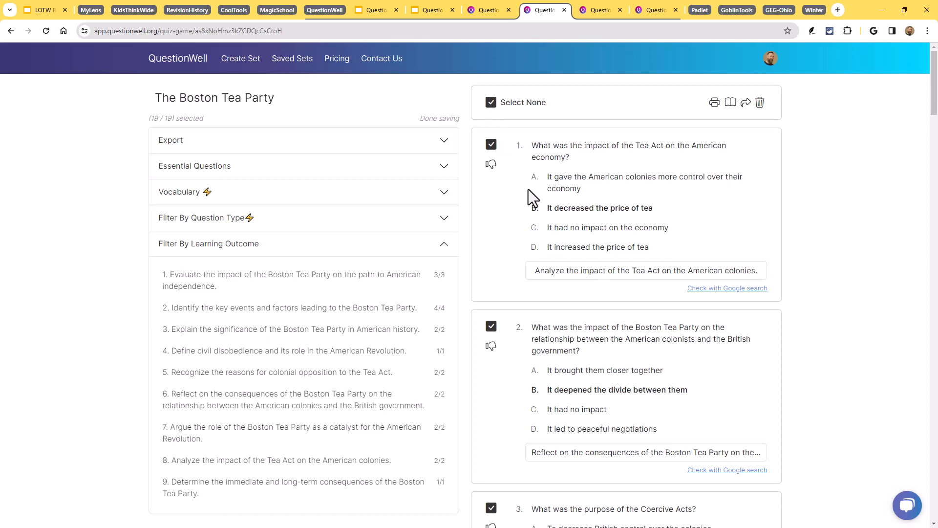
click(645, 182)
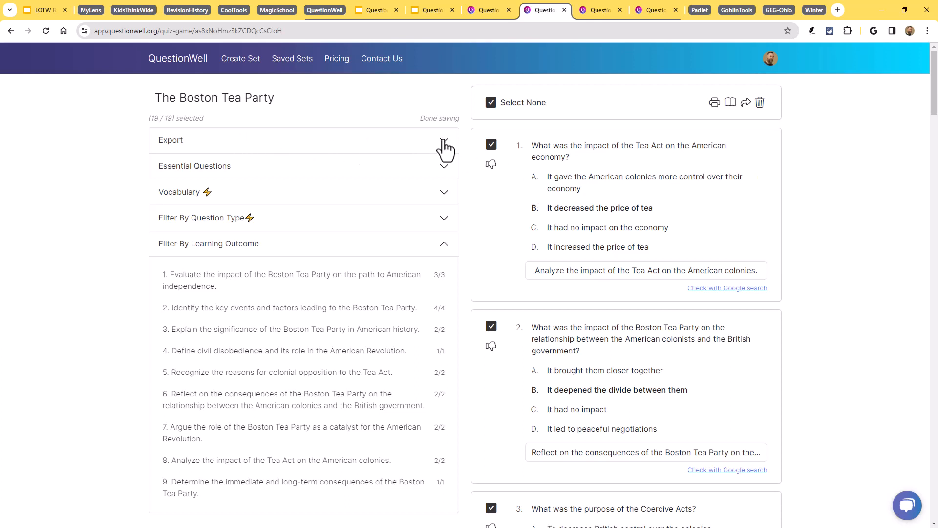
Export the Boston Tea Party question set to Google Forms from the Export panel
click(170, 141)
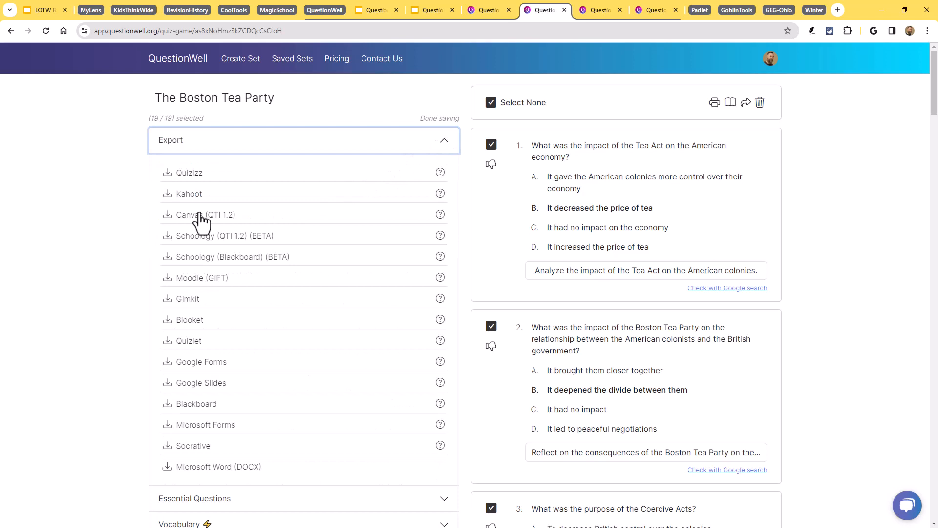
mouse_move(202, 185)
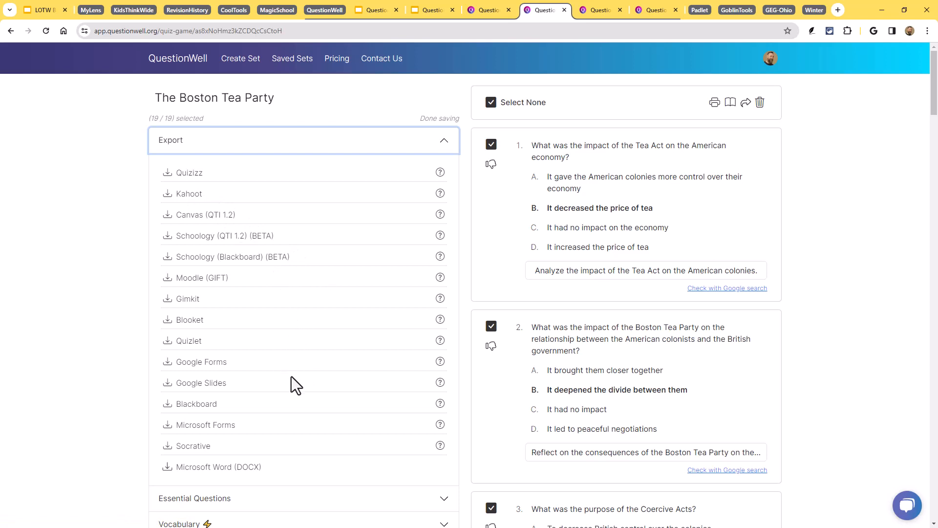
mouse_move(206, 374)
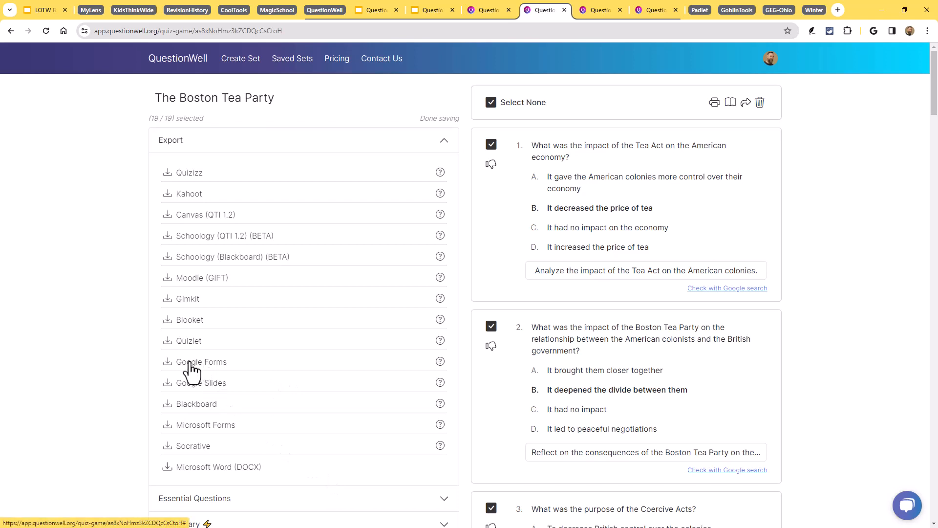
click(201, 361)
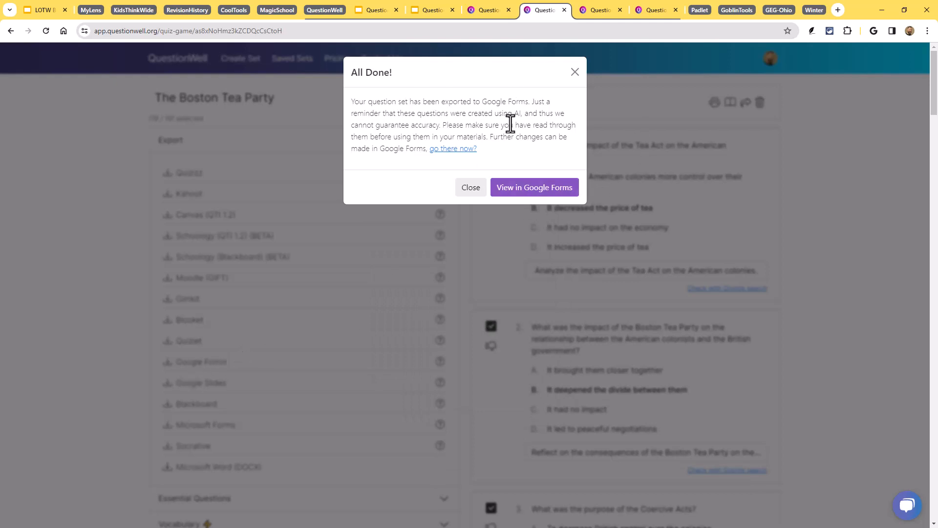
Verify the first question's answer key marks 'It decreased the price of tea' correct, then return to QuestionWell
click(533, 187)
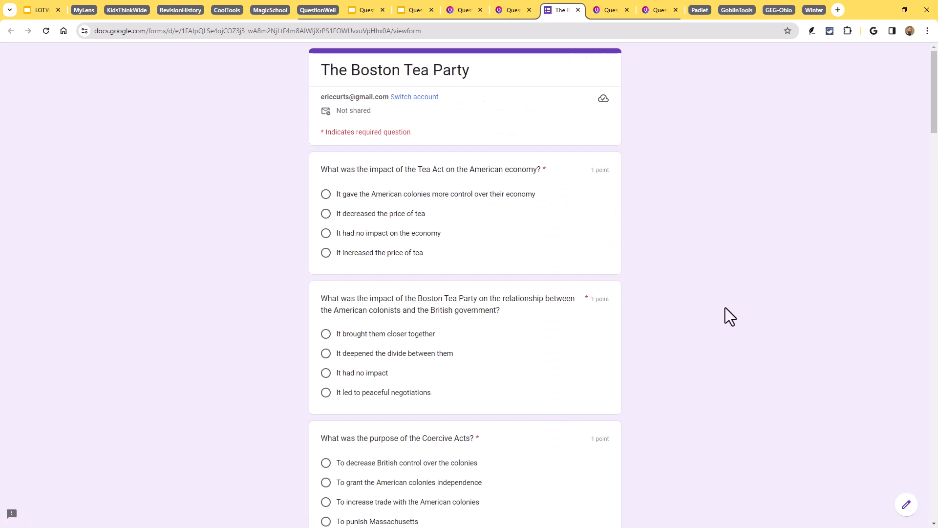
mouse_move(904, 506)
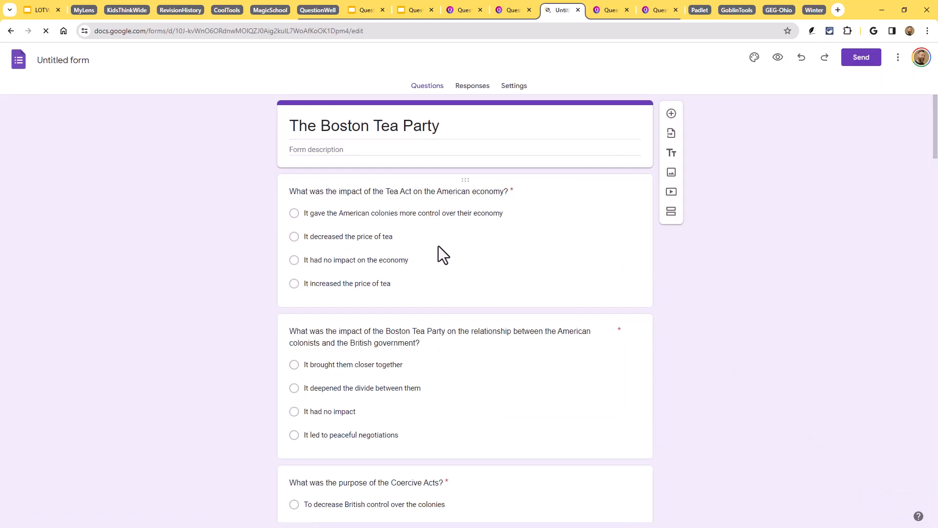
click(399, 191)
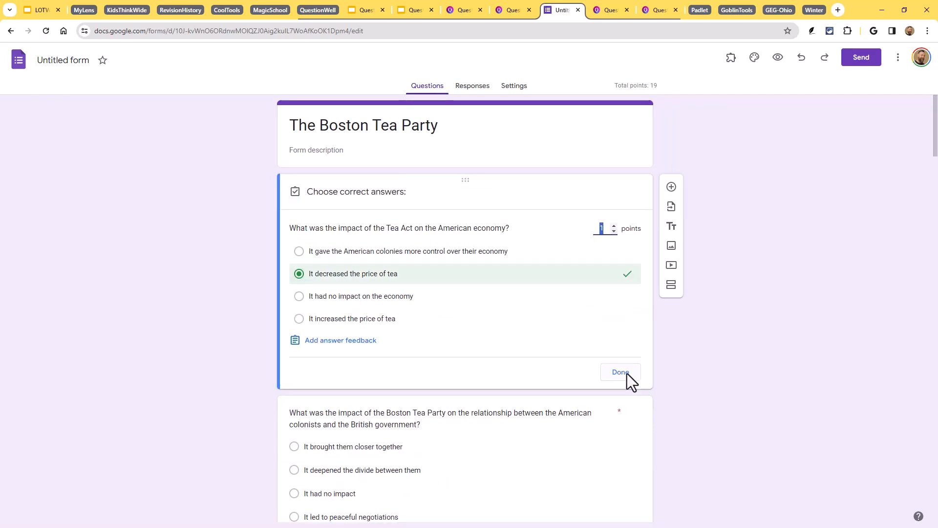
click(619, 371)
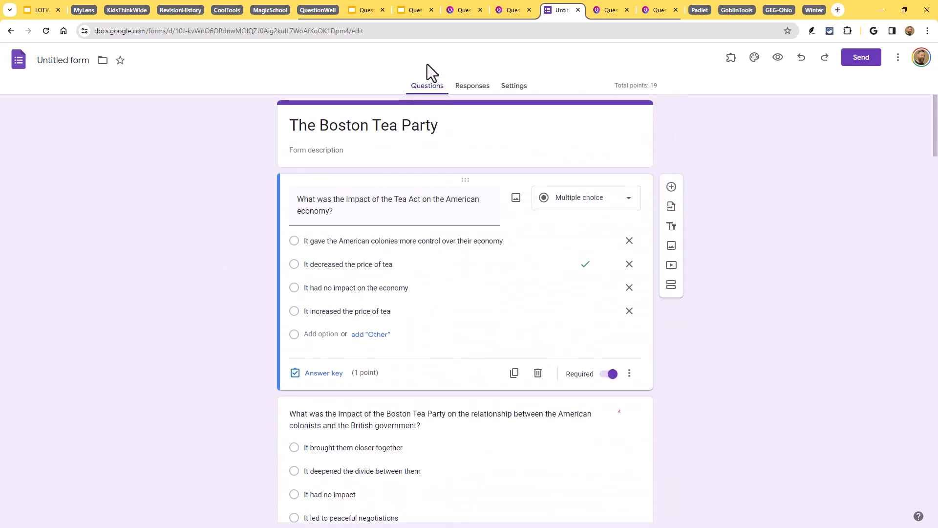
click(609, 10)
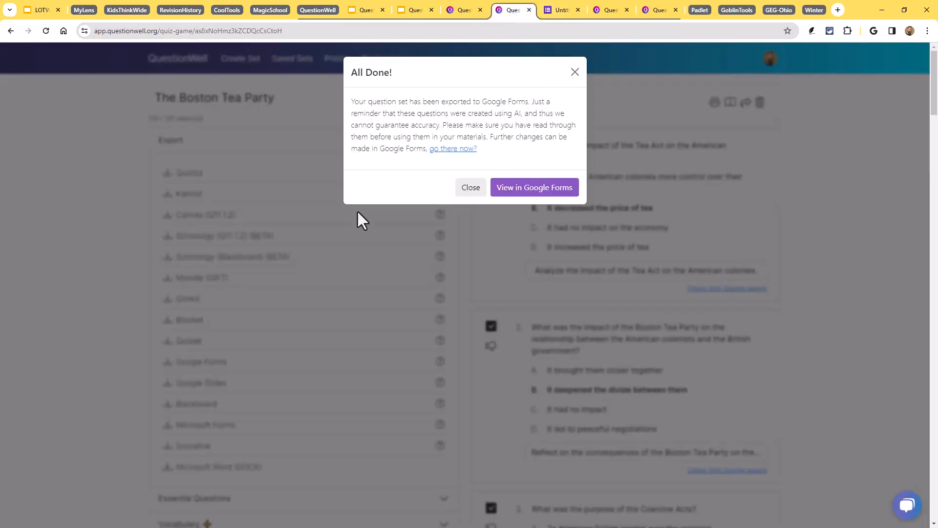
Dismiss the 'All Done!' export notice to show the 19-question set again
click(470, 187)
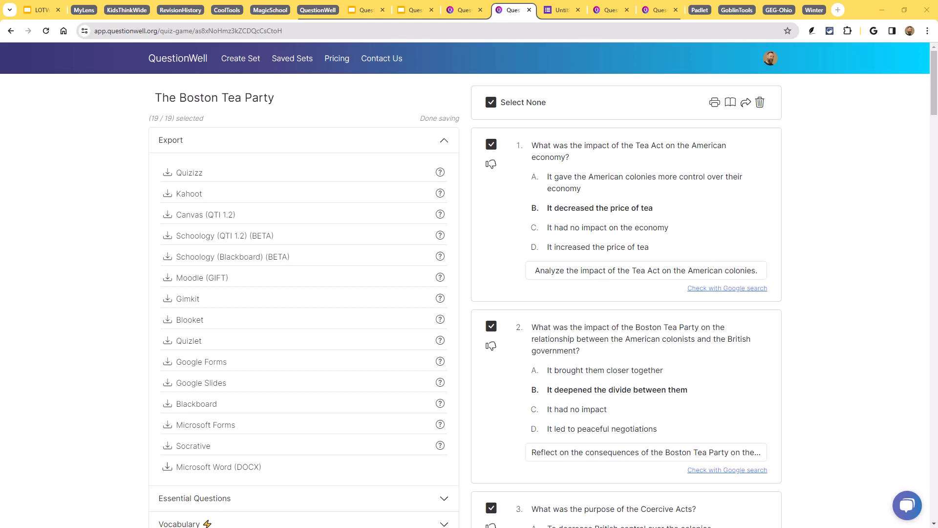
mouse_move(408, 275)
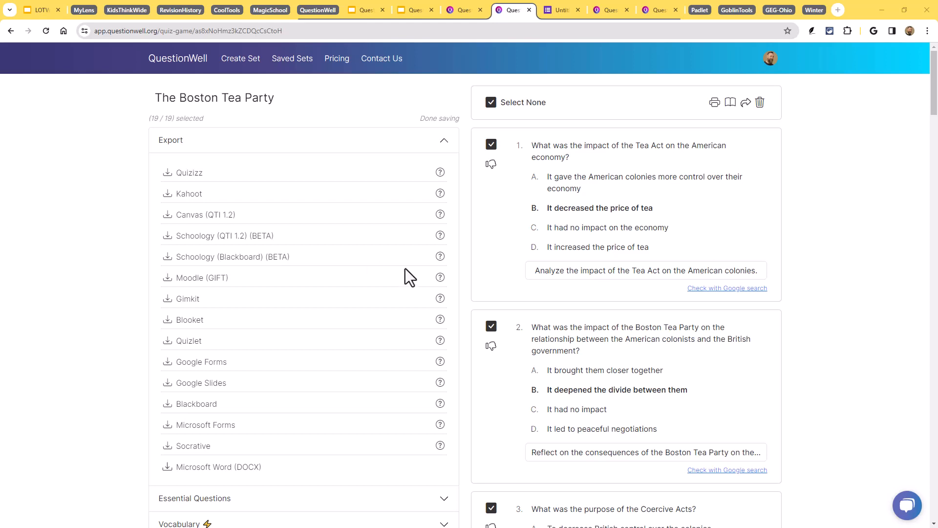
mouse_move(402, 217)
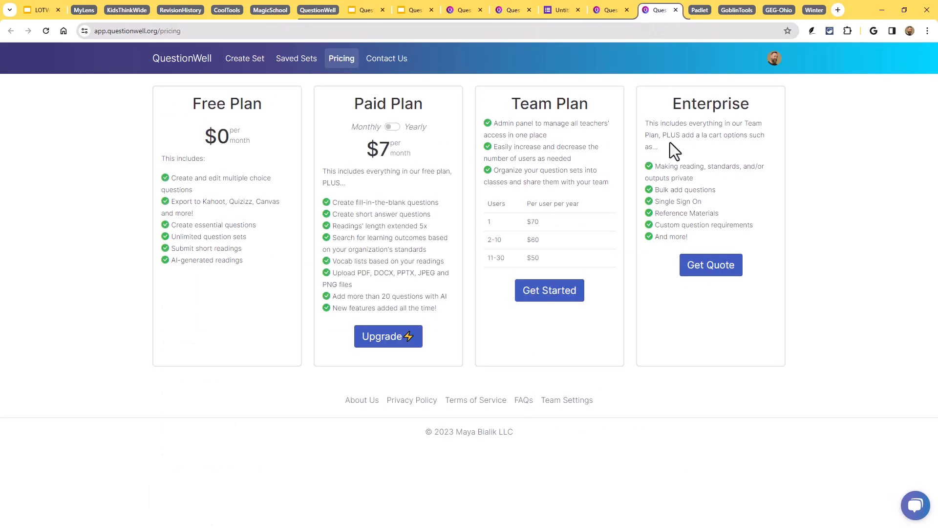
mouse_move(249, 118)
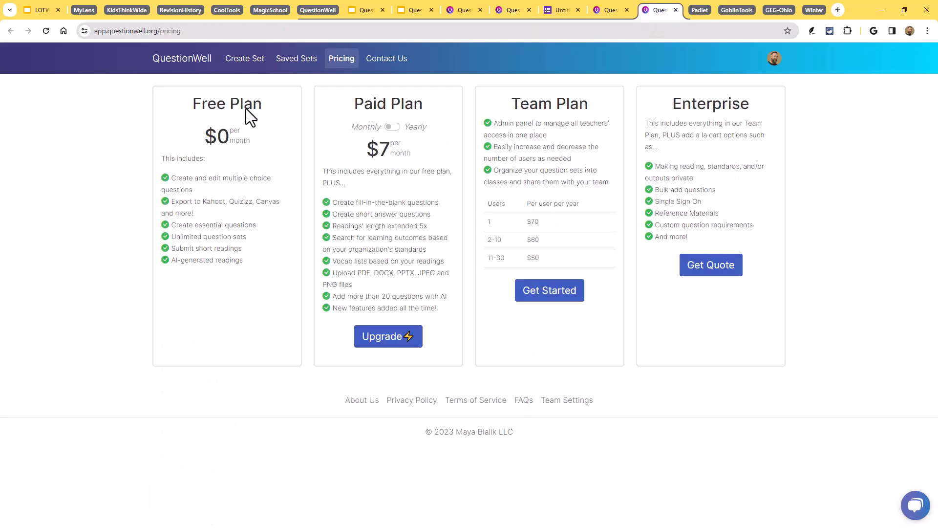
mouse_move(156, 328)
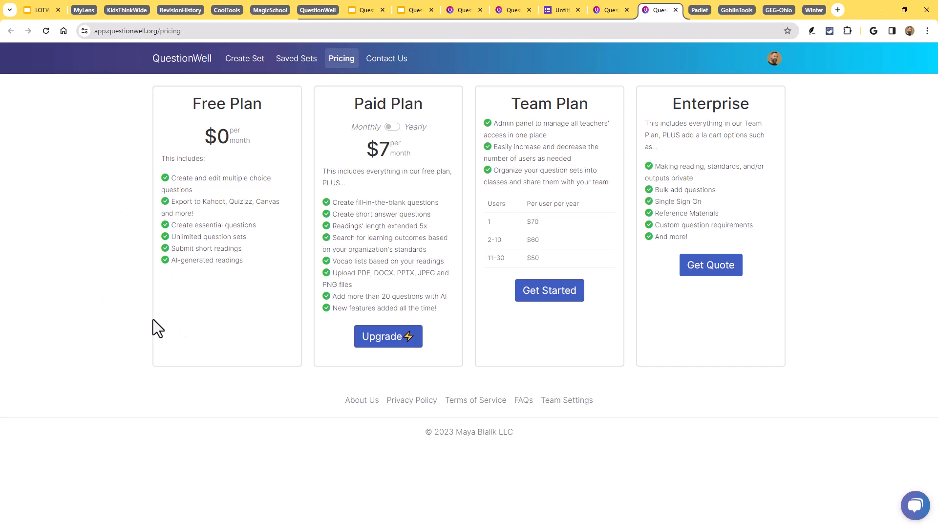
mouse_move(251, 272)
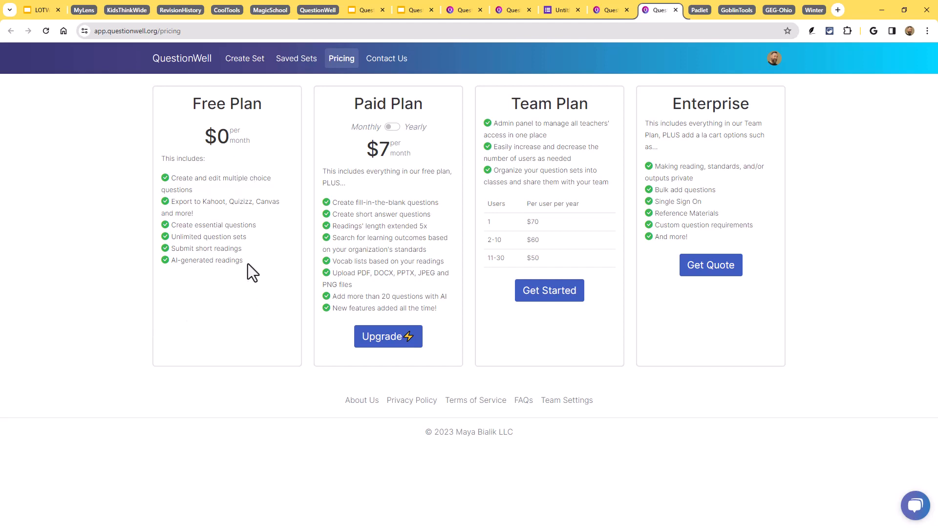
mouse_move(184, 180)
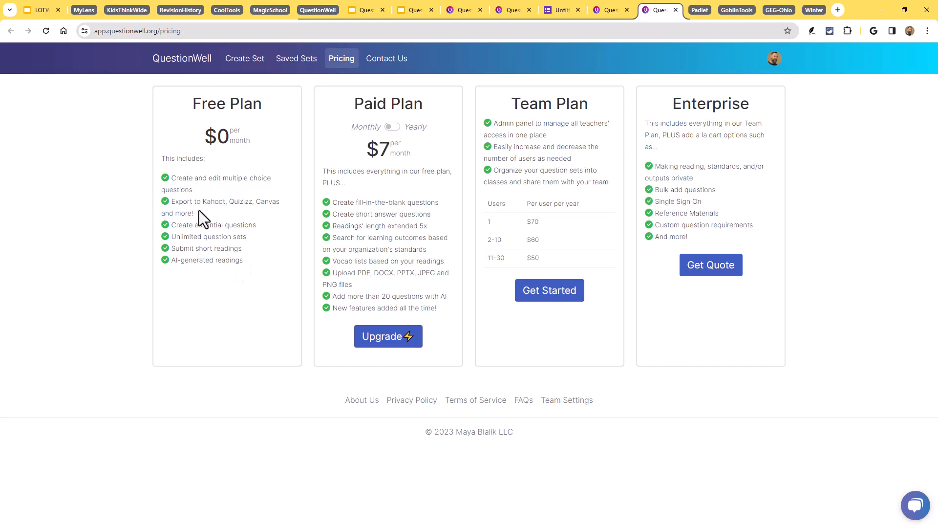
mouse_move(238, 221)
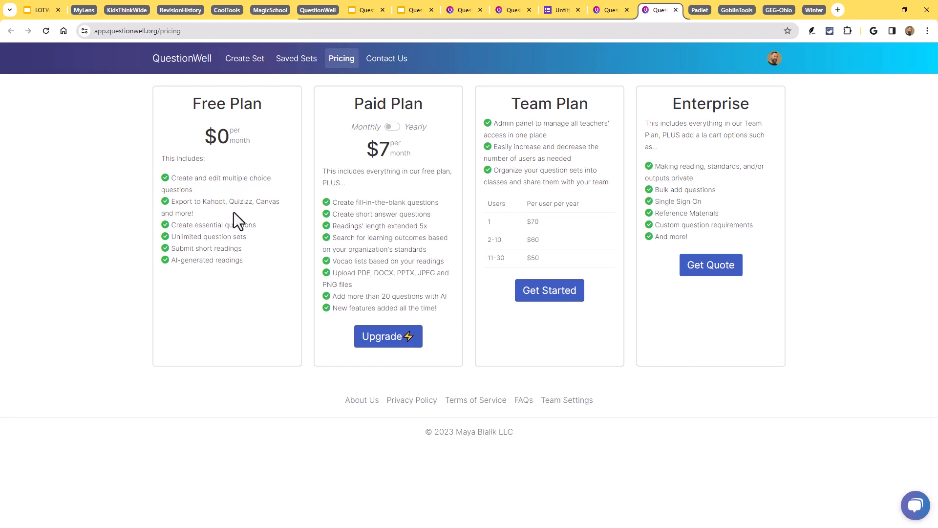
mouse_move(223, 238)
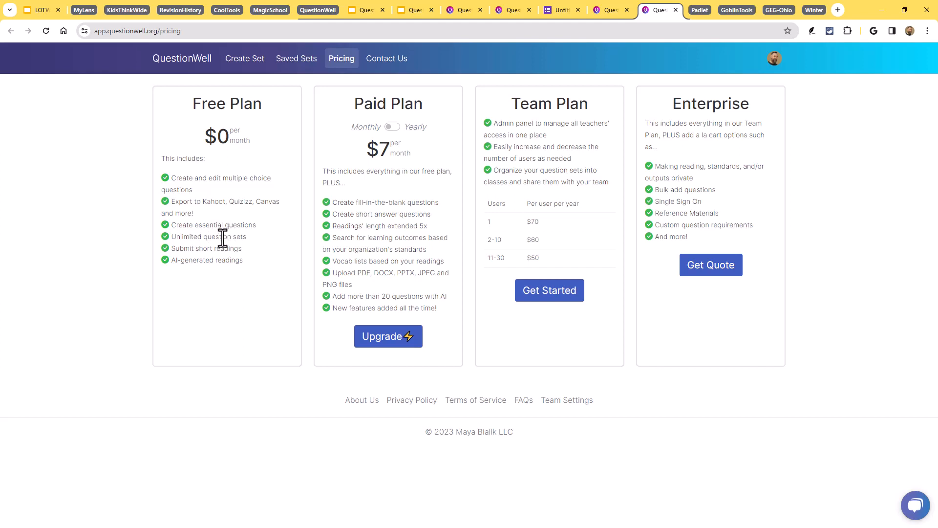
mouse_move(224, 298)
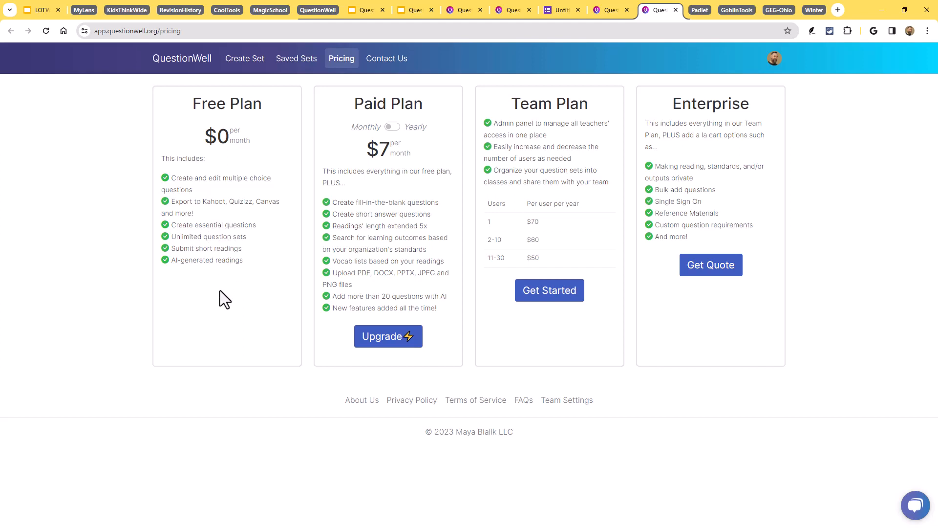
mouse_move(412, 274)
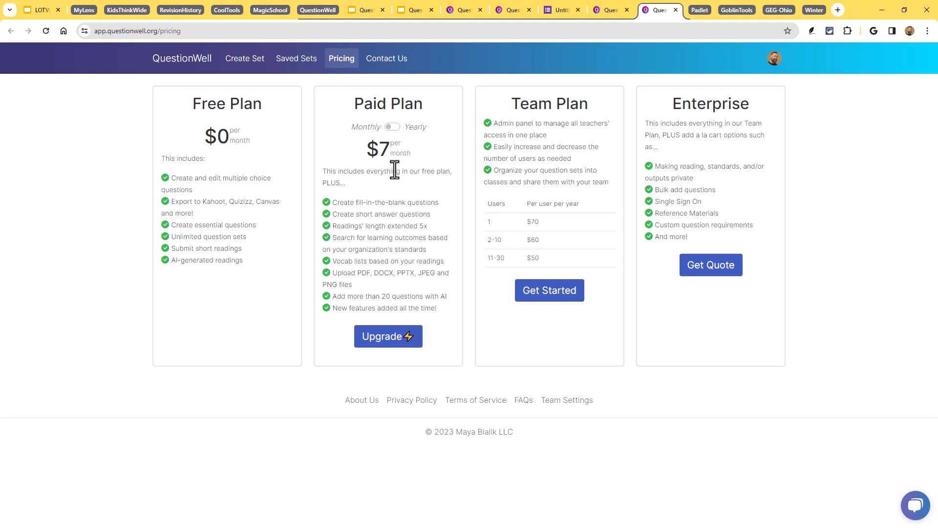
mouse_move(402, 195)
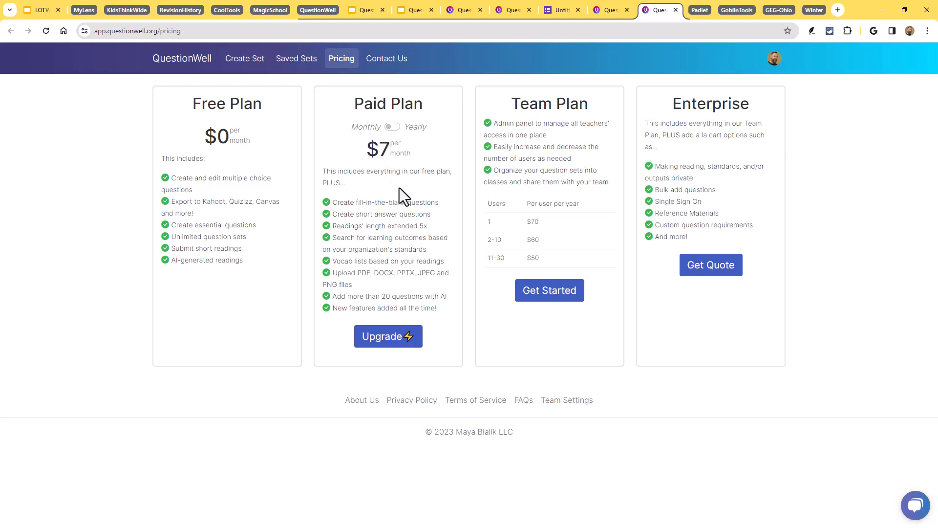
mouse_move(295, 223)
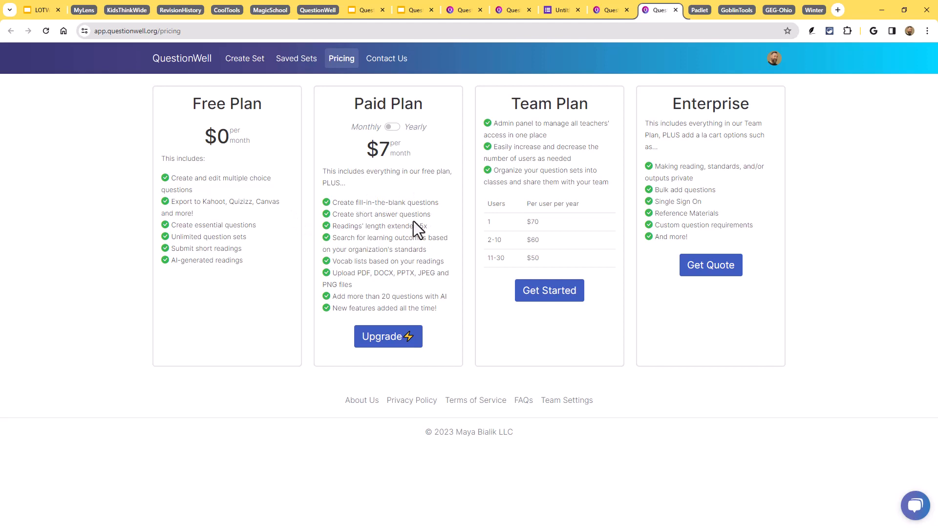
mouse_move(393, 238)
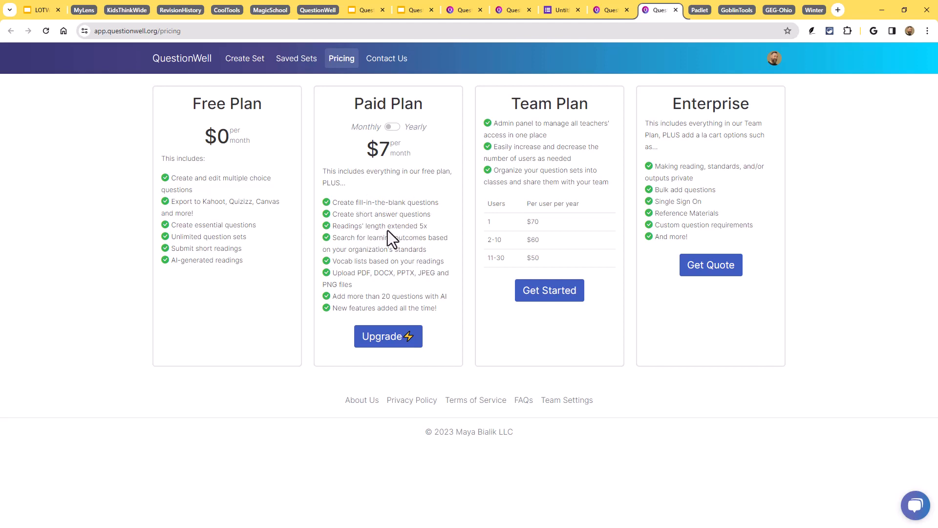
mouse_move(424, 229)
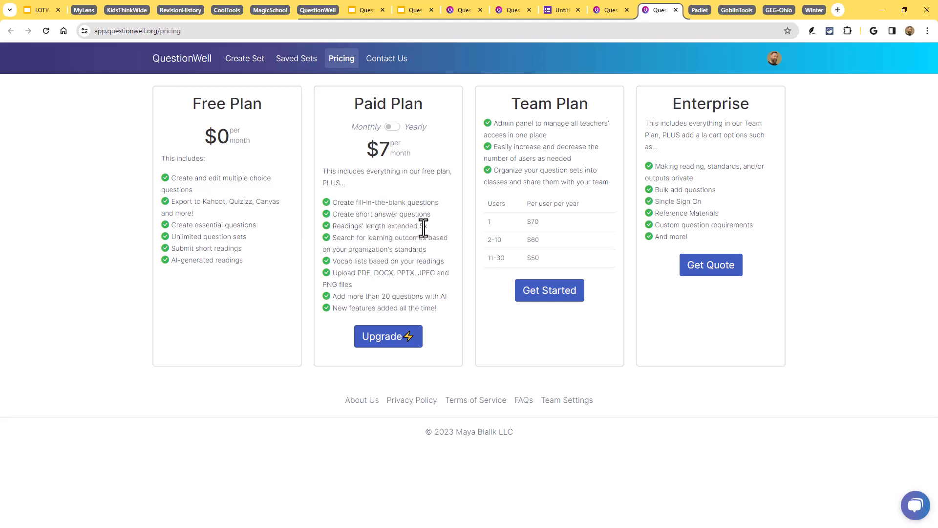
mouse_move(396, 225)
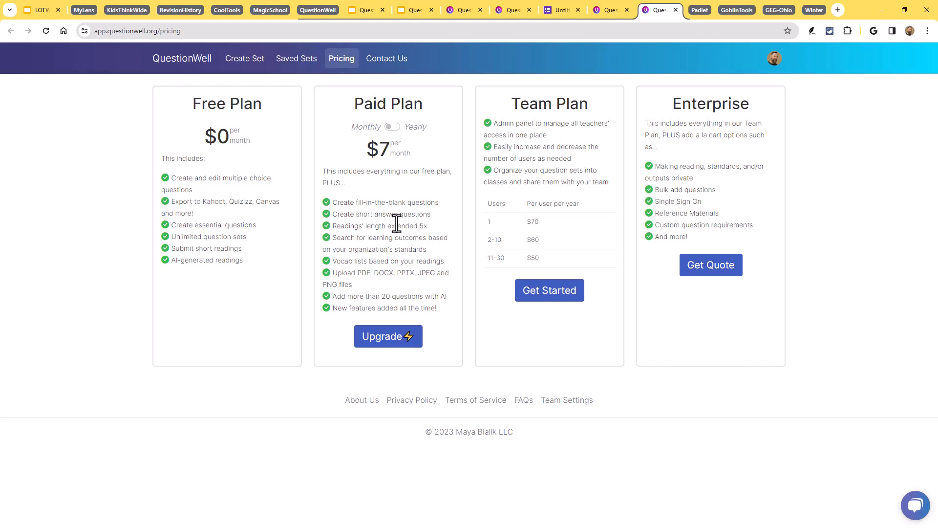
mouse_move(407, 236)
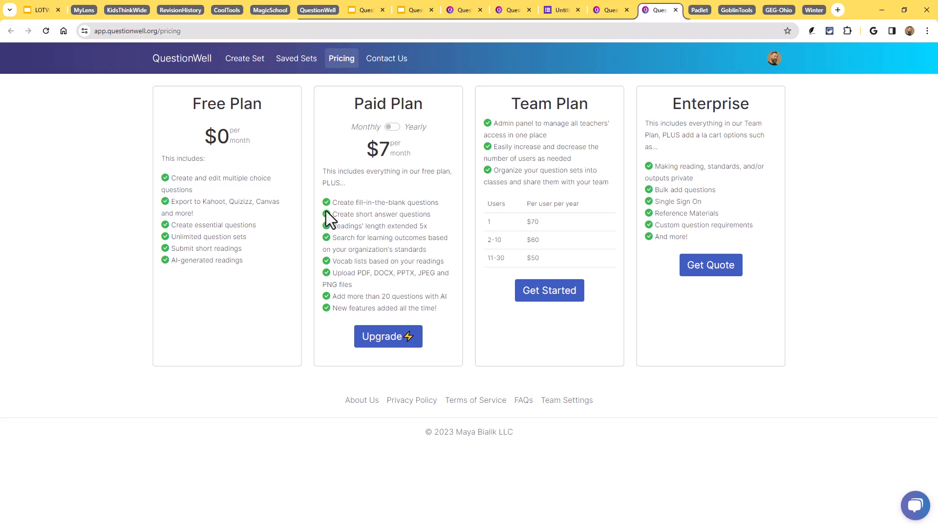
mouse_move(261, 303)
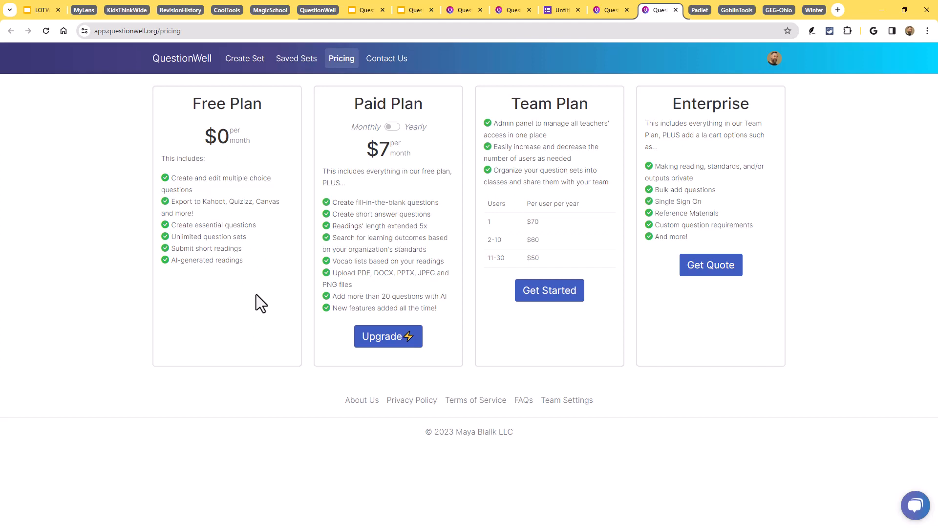
mouse_move(245, 286)
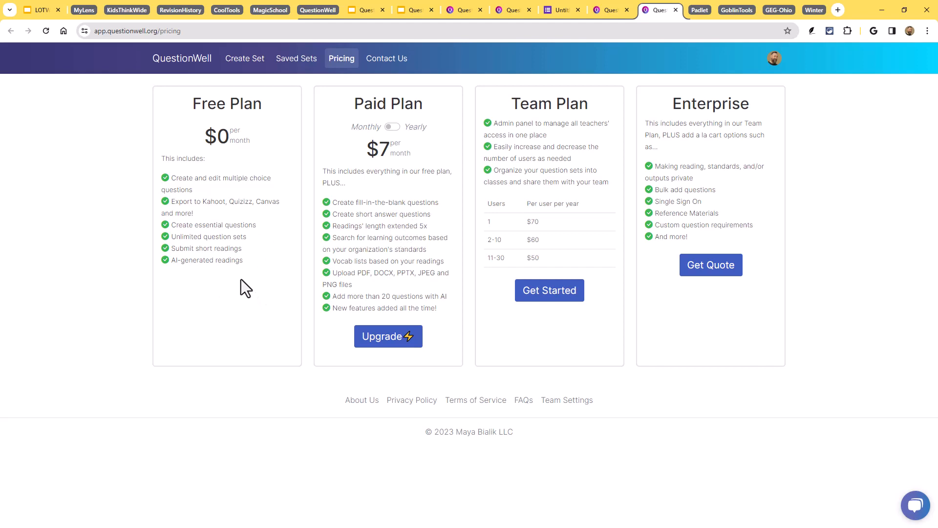
mouse_move(240, 293)
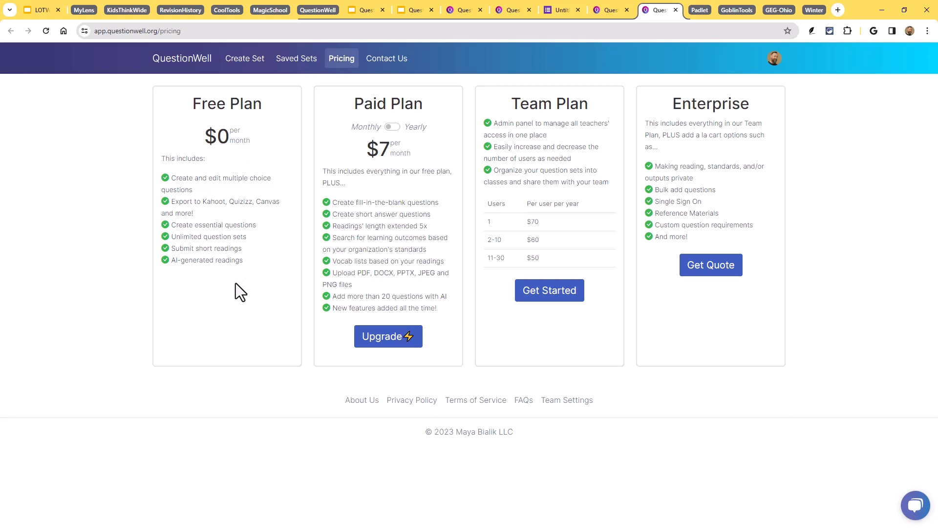
mouse_move(320, 16)
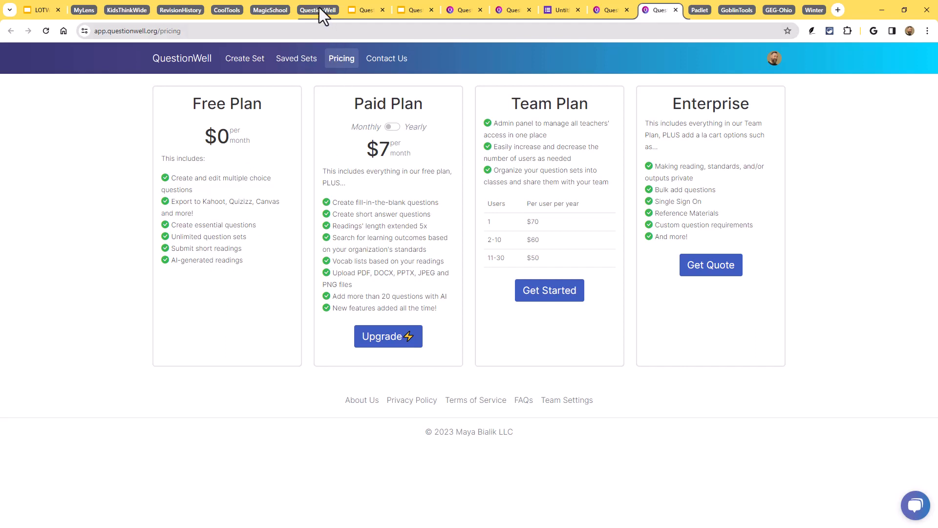